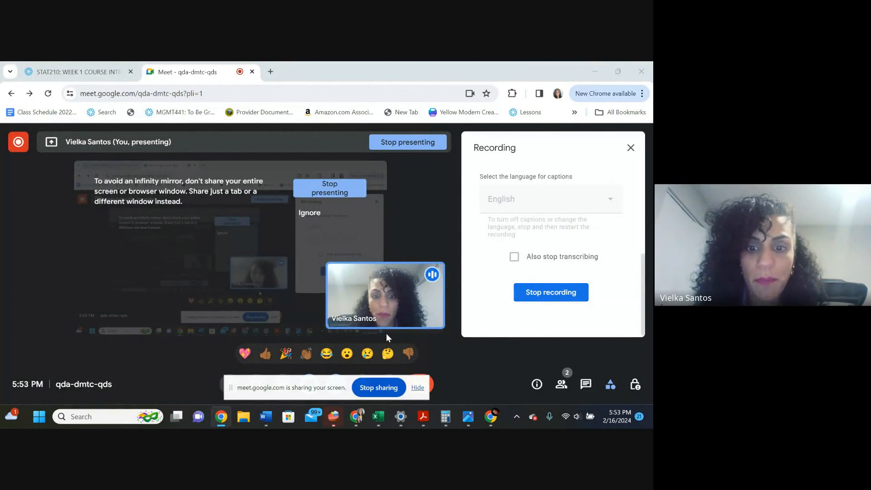
Switch between the Meet tab and the STAT210 lesson page, ending on the lesson page
{"action": "left_click", "coordinate": [78, 72]}
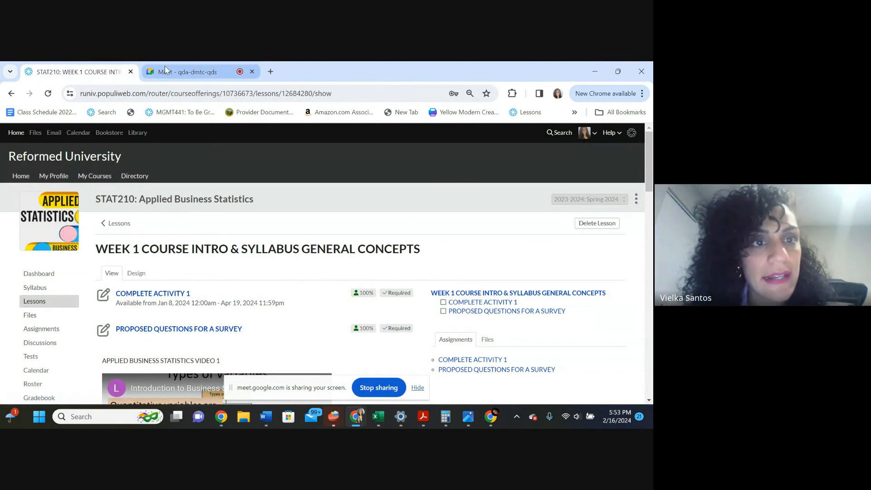
{"action": "left_click", "coordinate": [188, 72]}
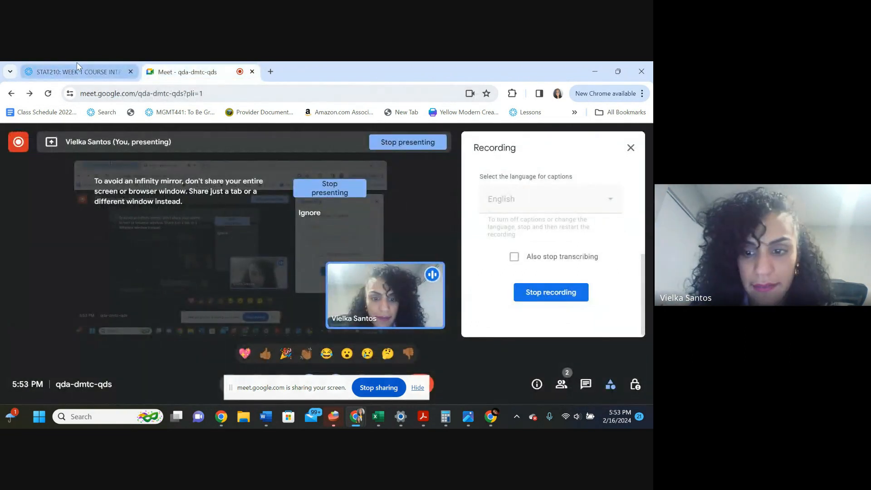
{"action": "left_click", "coordinate": [78, 71]}
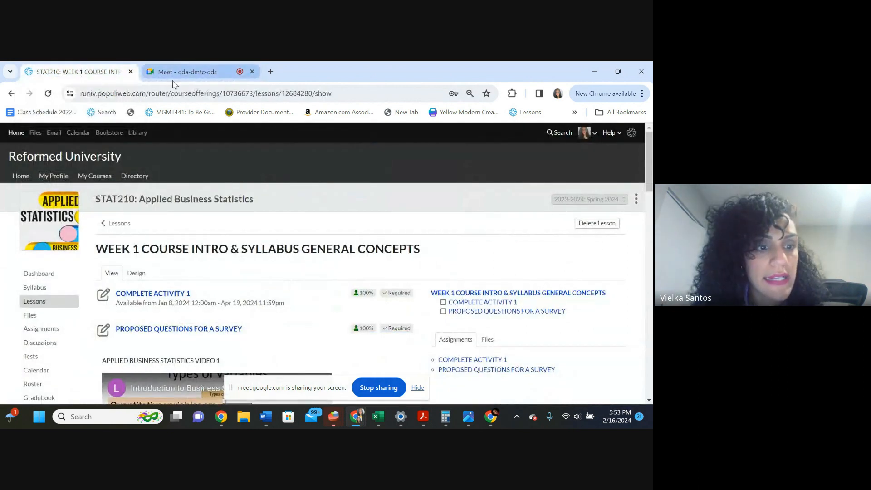
{"action": "mouse_move", "coordinate": [61, 286]}
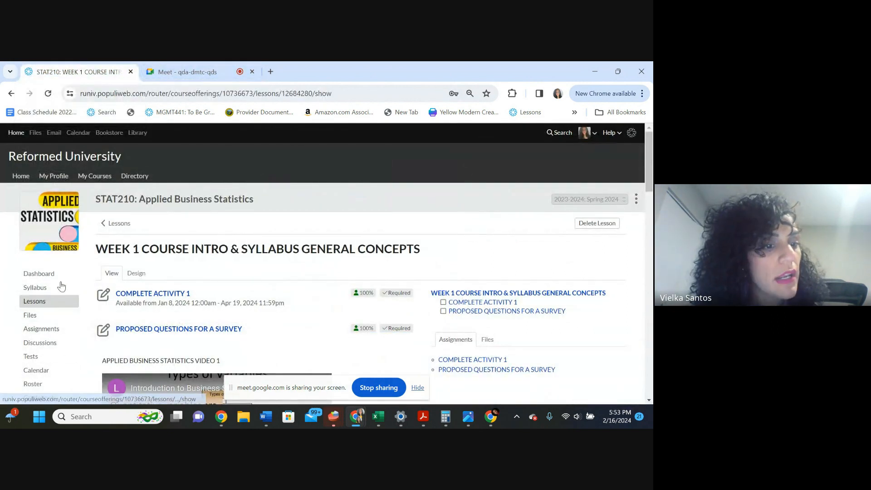
{"action": "left_click", "coordinate": [39, 273]}
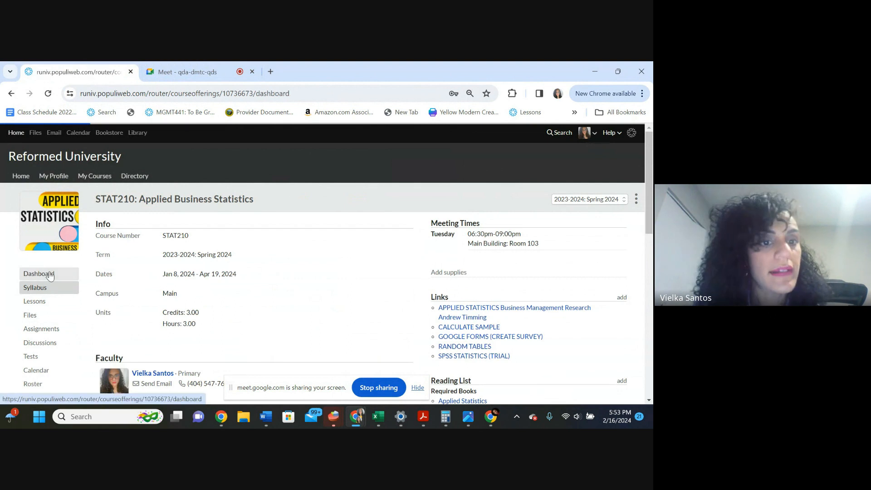
{"action": "left_click", "coordinate": [38, 273]}
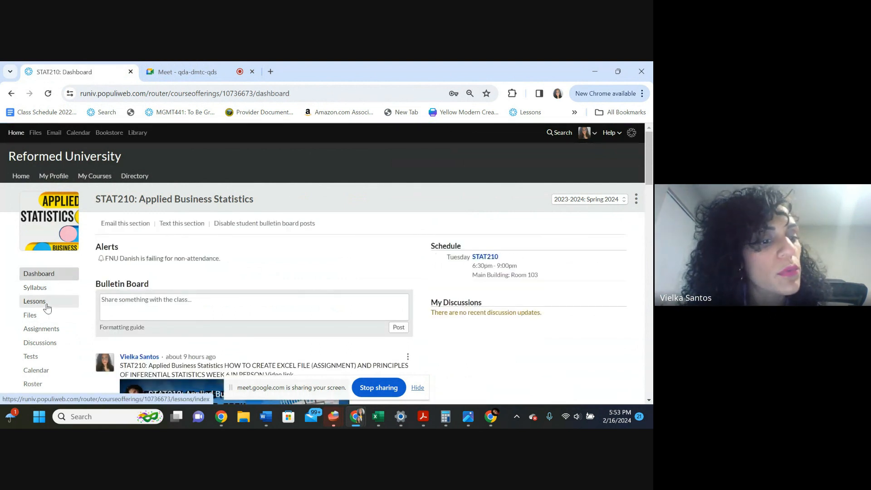
{"action": "mouse_move", "coordinate": [61, 308]}
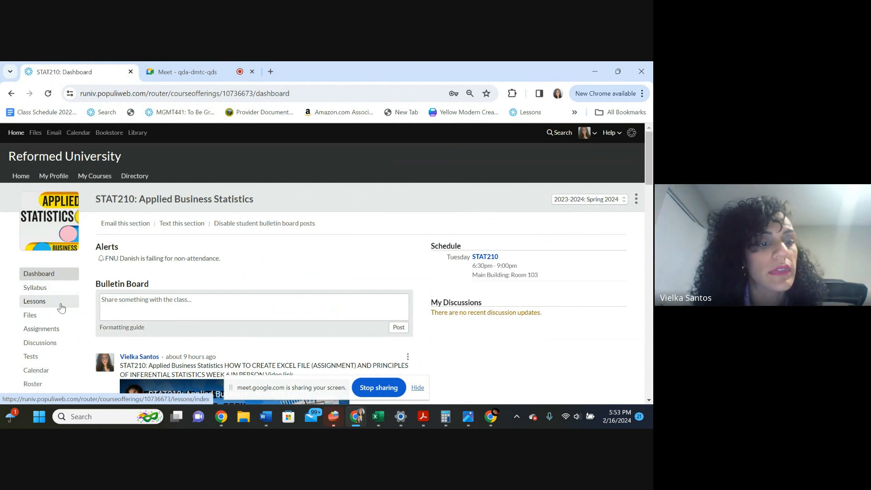
{"action": "left_click", "coordinate": [34, 300]}
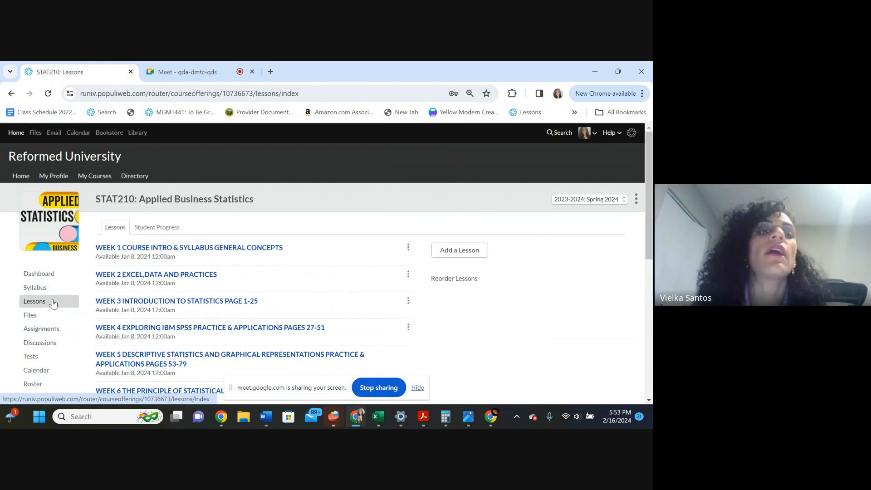
{"action": "mouse_move", "coordinate": [161, 265]}
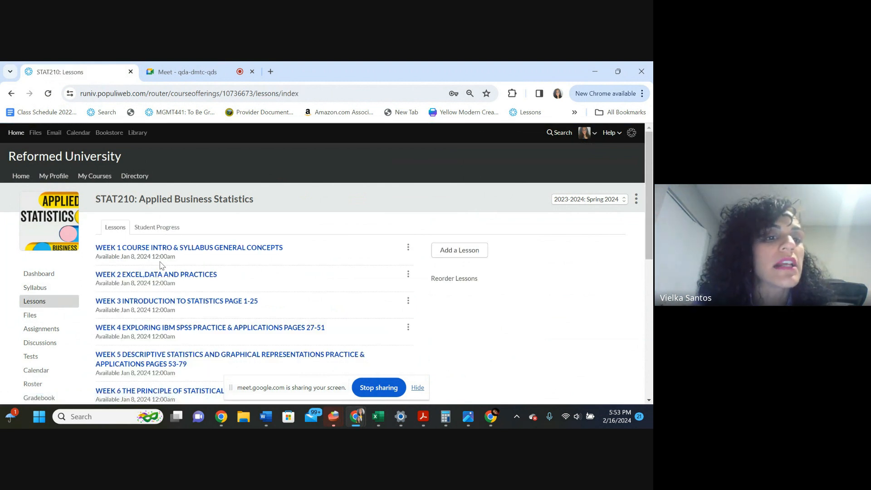
{"action": "left_click", "coordinate": [189, 247]}
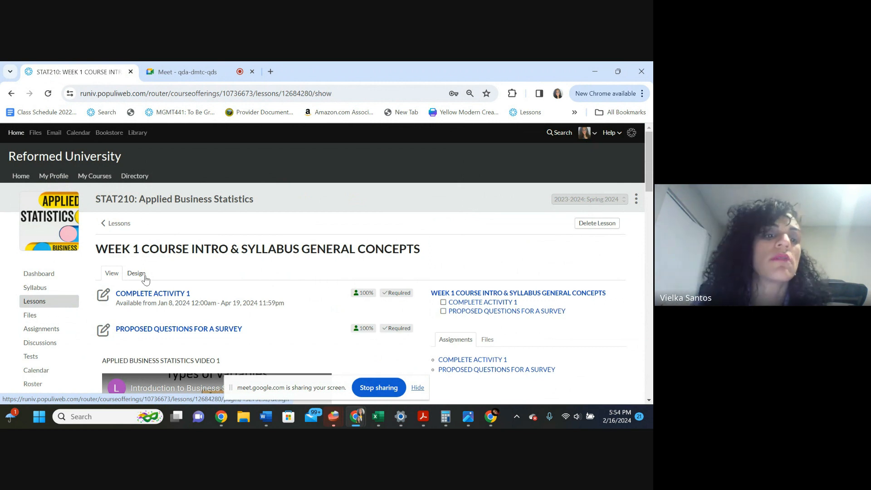
{"action": "scroll", "scroll_direction": "down", "scroll_amount": 3}
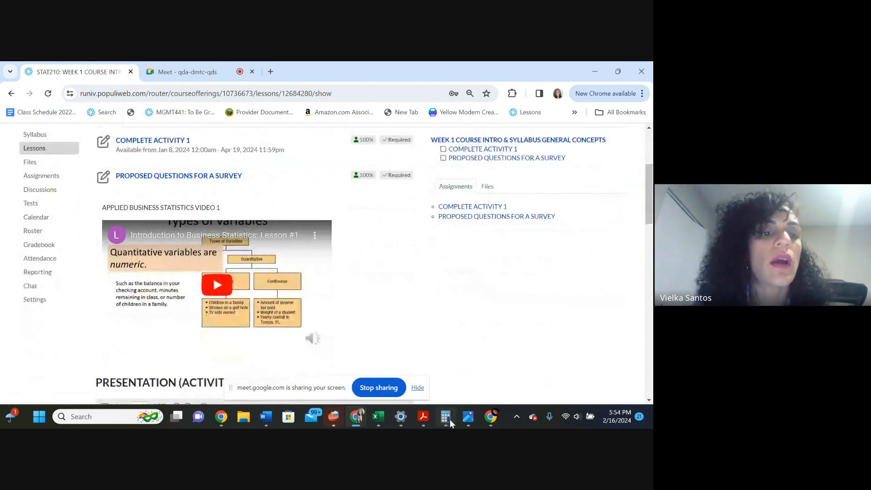
{"action": "scroll", "scroll_direction": "down", "scroll_amount": 3}
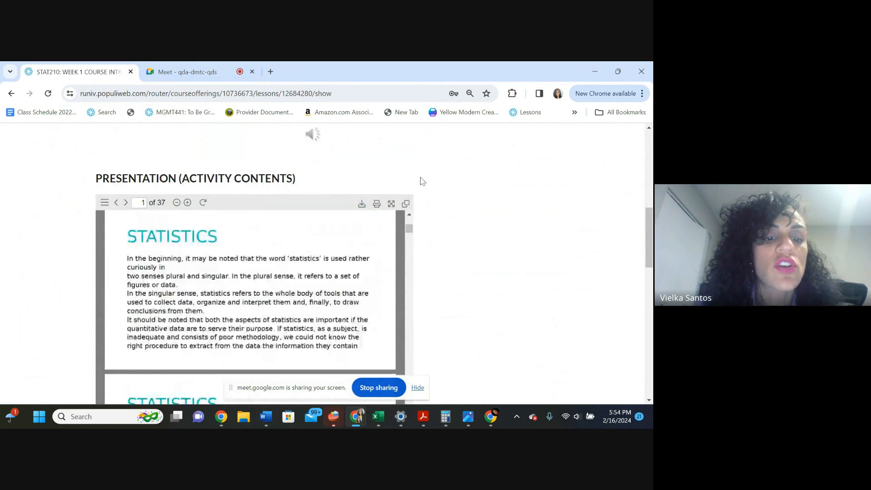
{"action": "scroll", "scroll_direction": "down", "scroll_amount": 3}
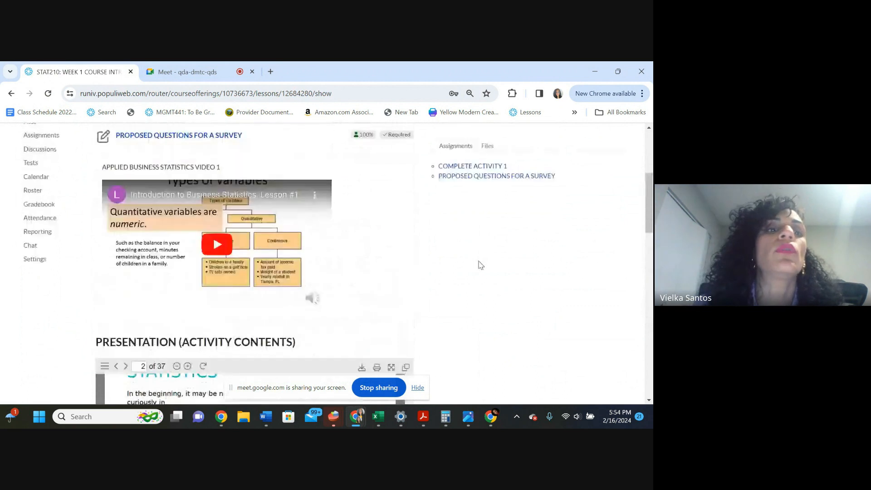
{"action": "scroll", "scroll_direction": "up", "scroll_amount": 3}
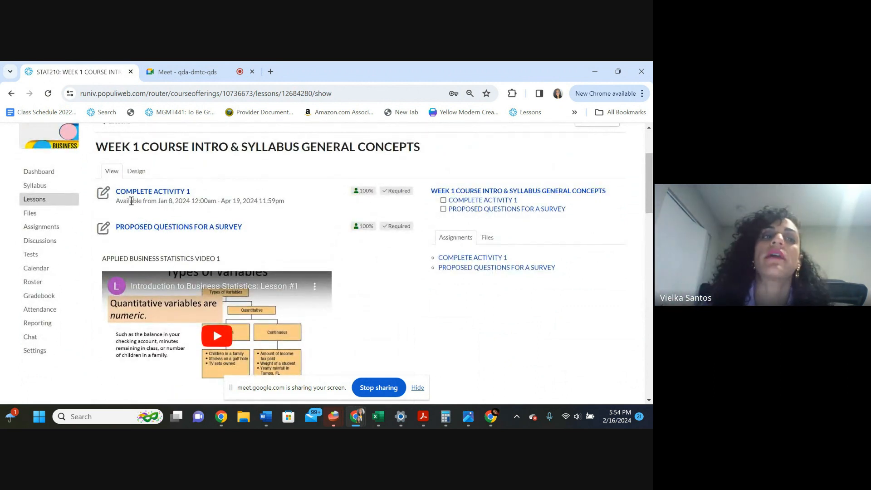
{"action": "mouse_move", "coordinate": [153, 225]}
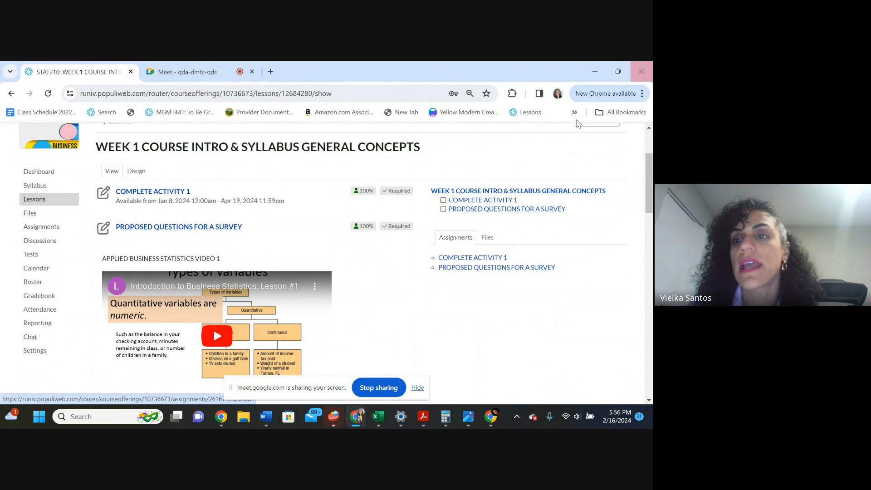
Enter student view from the course options and open the Proposed Questions for a Survey assignment
{"action": "scroll", "scroll_direction": "up", "scroll_amount": 3}
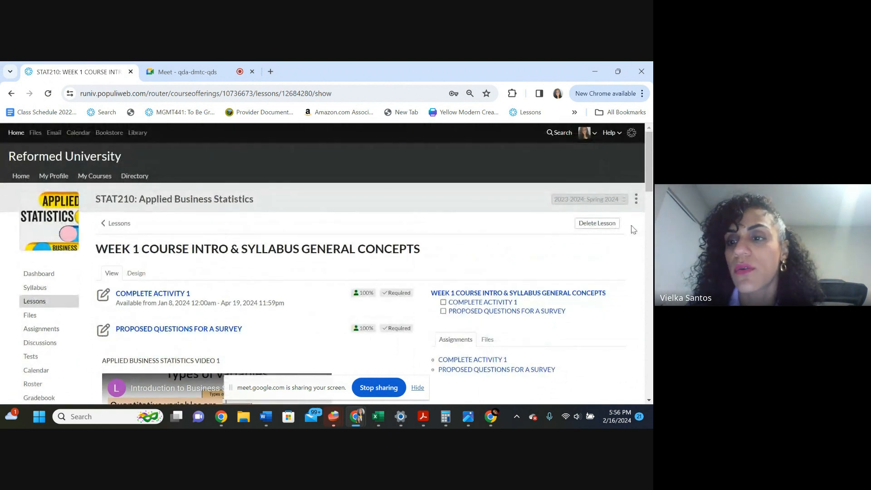
{"action": "left_click", "coordinate": [635, 199]}
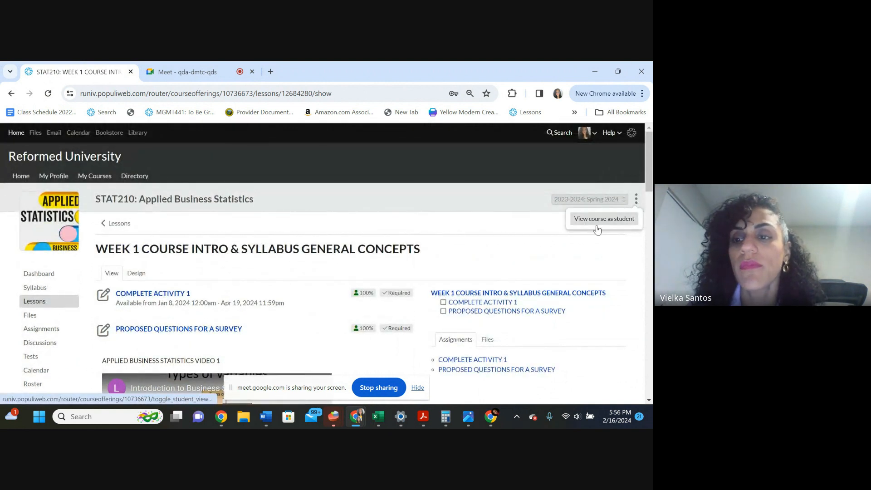
{"action": "left_click", "coordinate": [603, 219]}
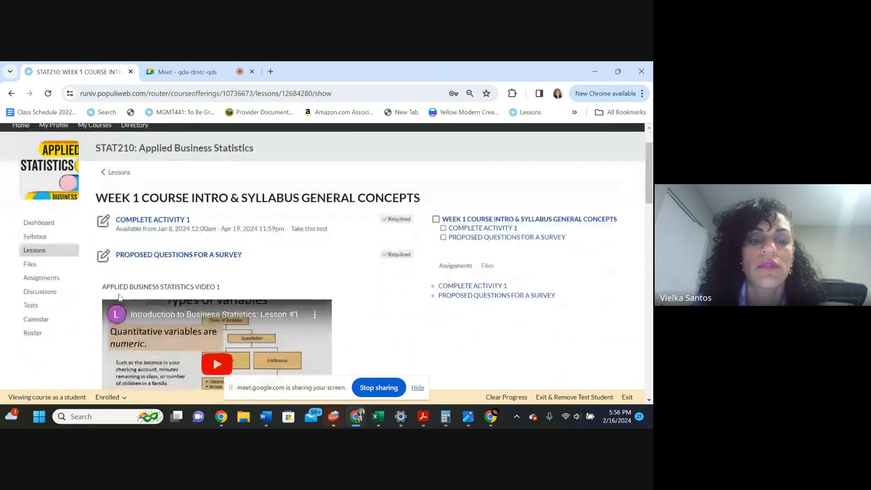
{"action": "left_click", "coordinate": [179, 254]}
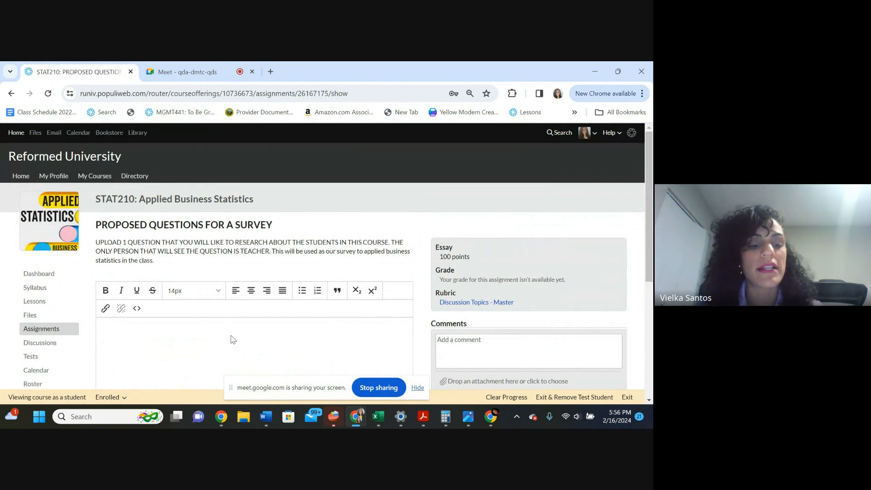
Enter the question 'What is your level of satisfaction with the quality of teaching in Reformed University?'
{"action": "type", "text": "What i"}
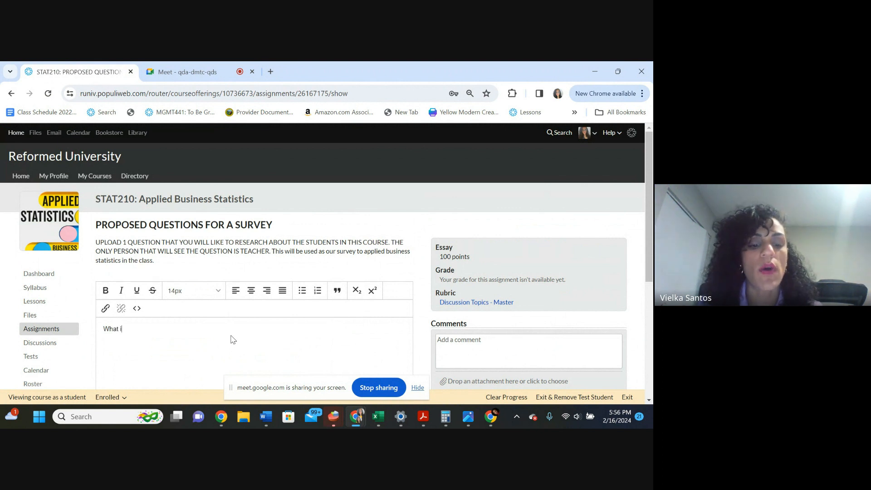
{"action": "type", "text": "s your lev"}
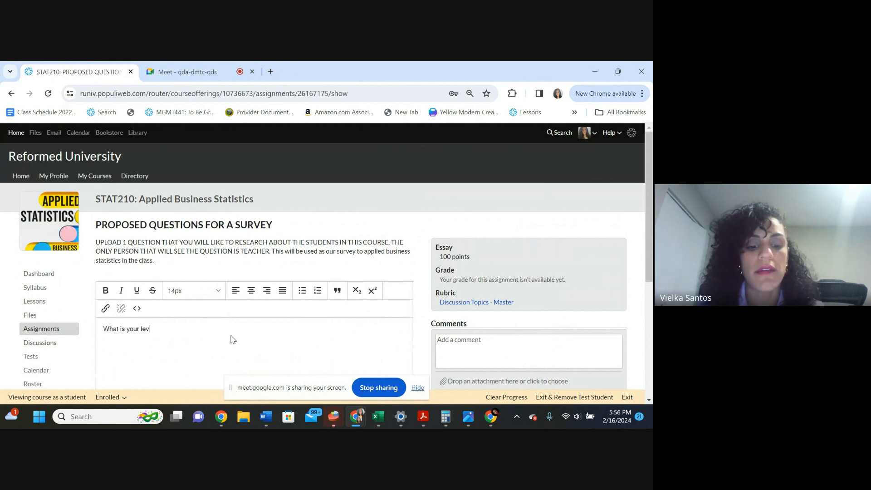
{"action": "type", "text": "el of sat"}
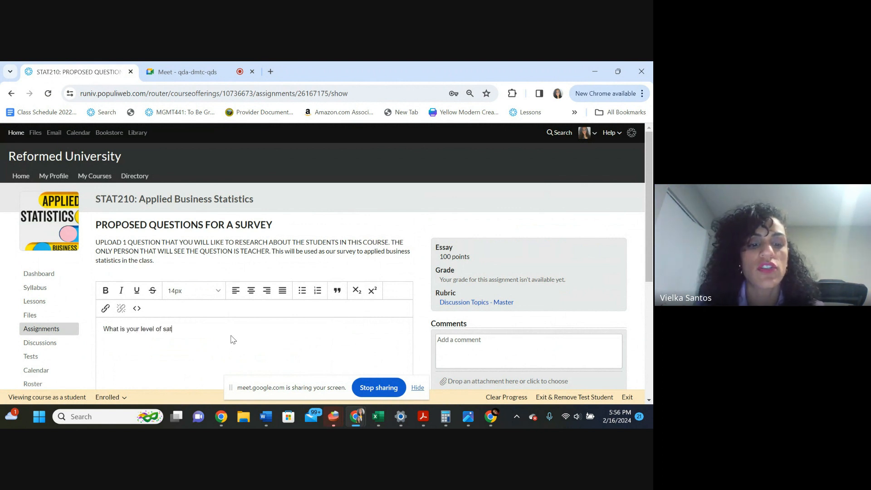
{"action": "type", "text": "isfaci"}
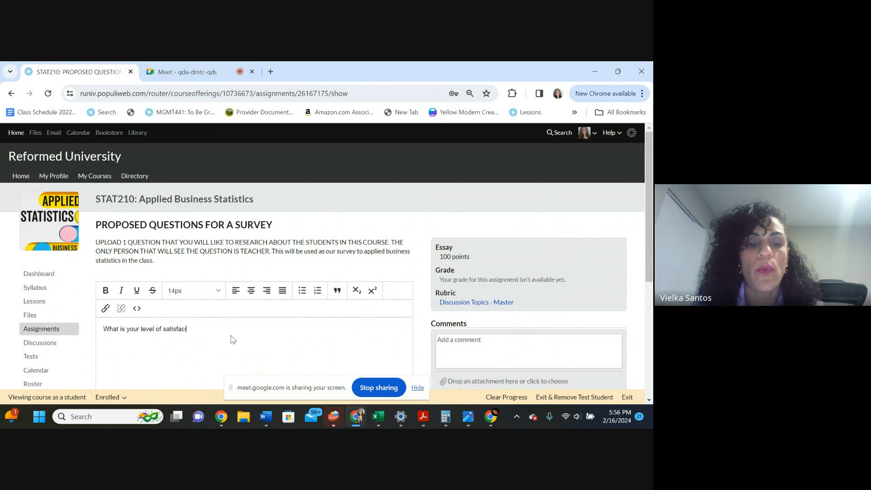
{"action": "type", "text": "tion wi"}
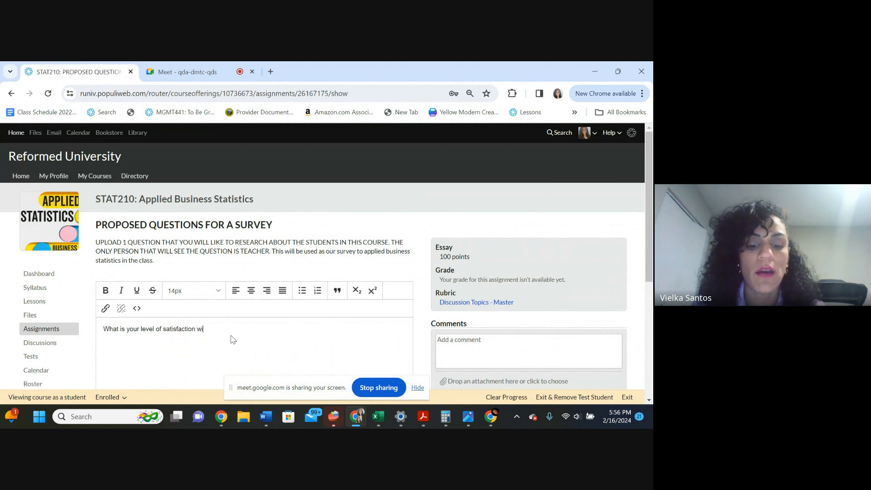
{"action": "type", "text": "th"}
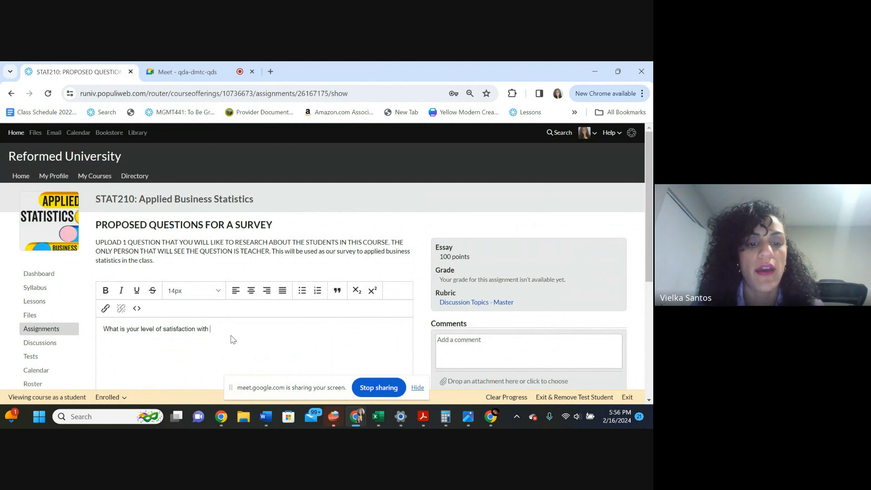
{"action": "type", "text": "the q"}
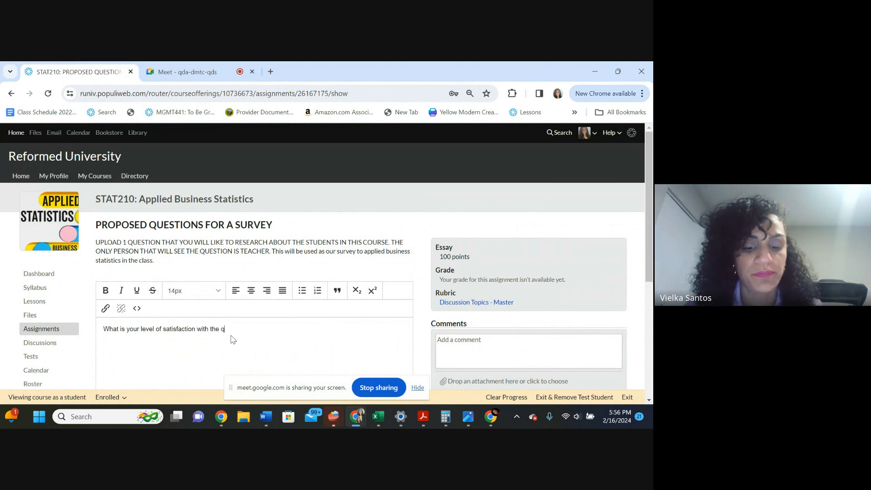
{"action": "type", "text": "uality of t"}
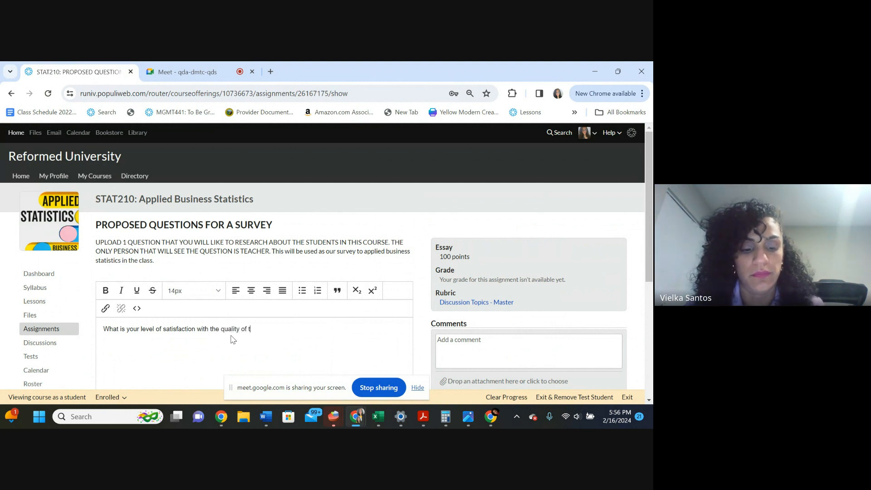
{"action": "type", "text": "teaching"}
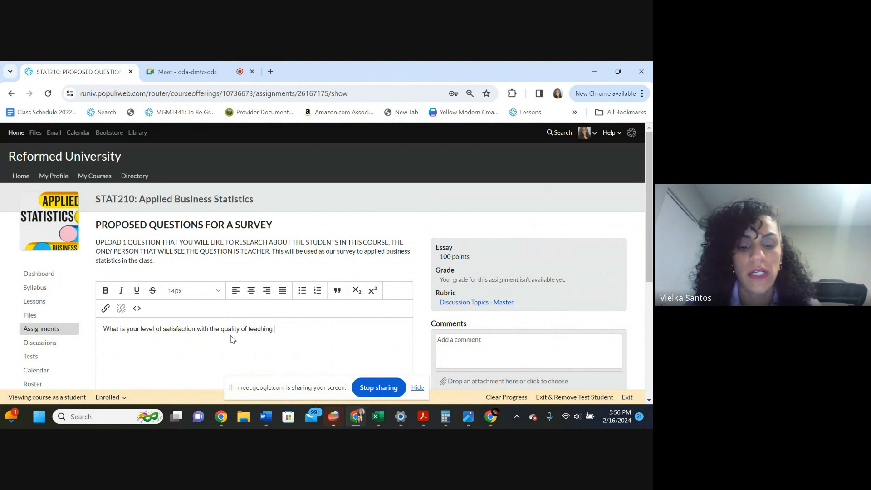
{"action": "type", "text": "in Reformed Univ"}
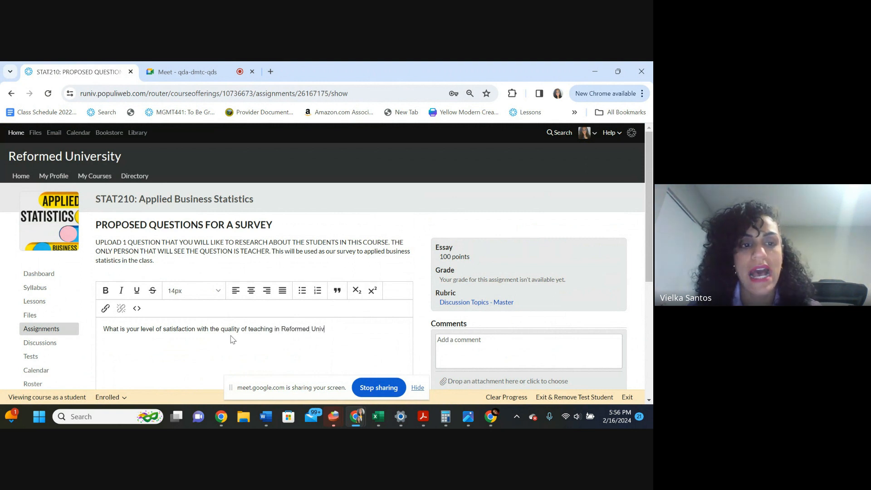
{"action": "type", "text": "ersity"}
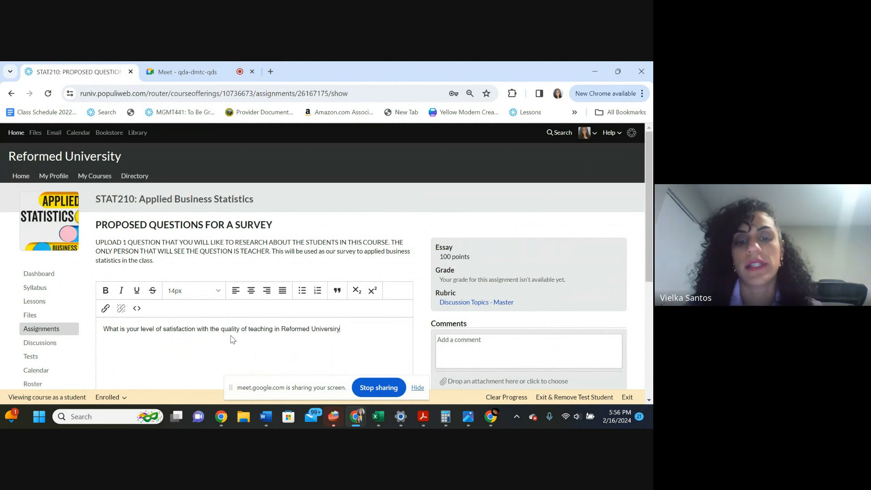
{"action": "key", "text": "Backspace"}
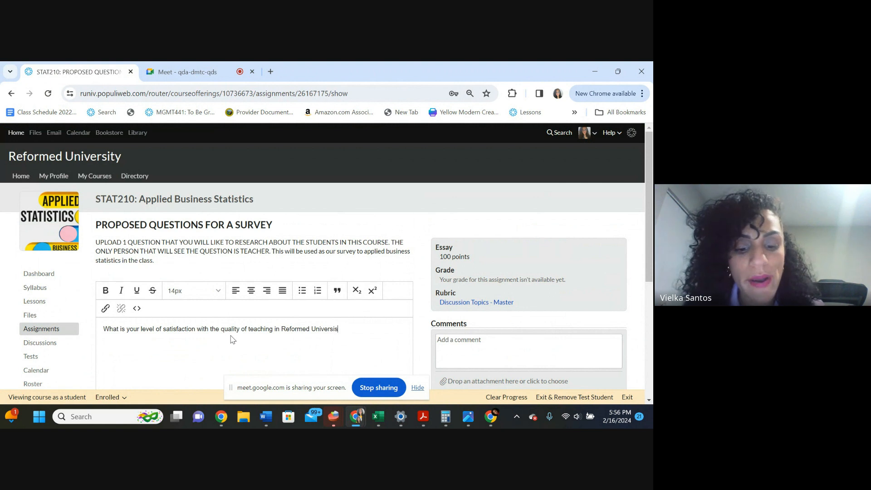
{"action": "type", "text": "ty?"}
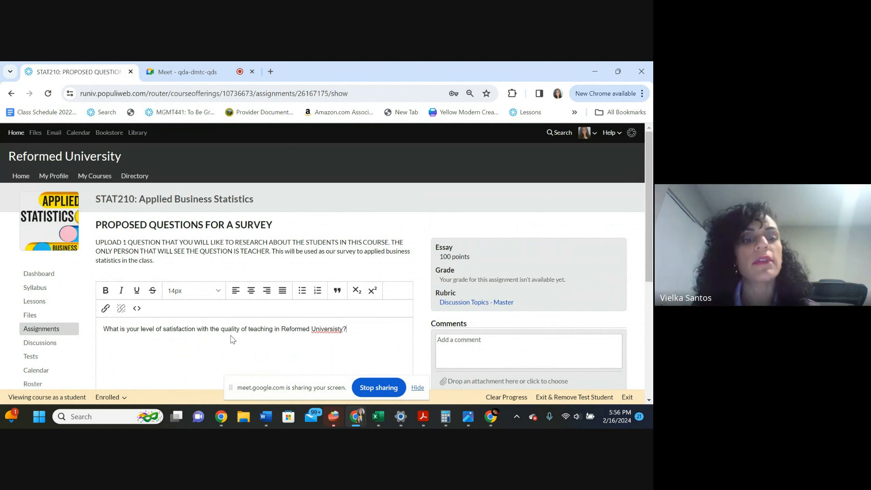
{"action": "mouse_move", "coordinate": [289, 360]}
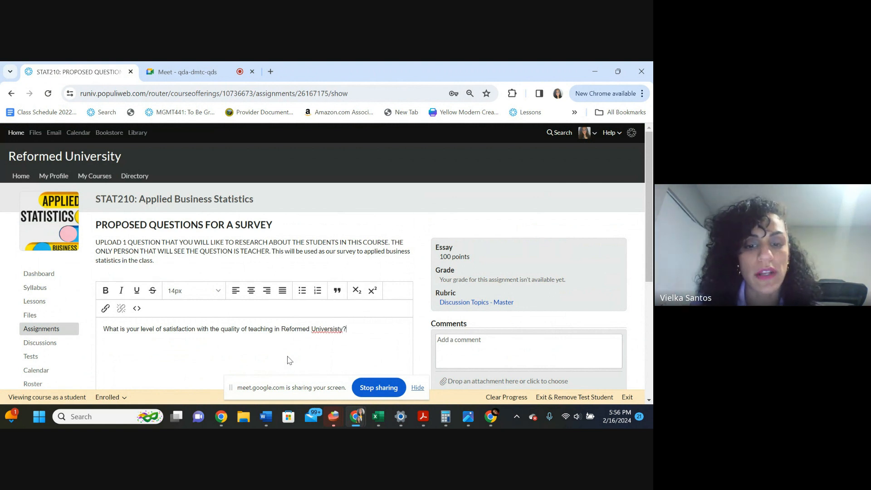
Clear the spelling flag on the word University via its suggestions menu
{"action": "right_click", "coordinate": [327, 329]}
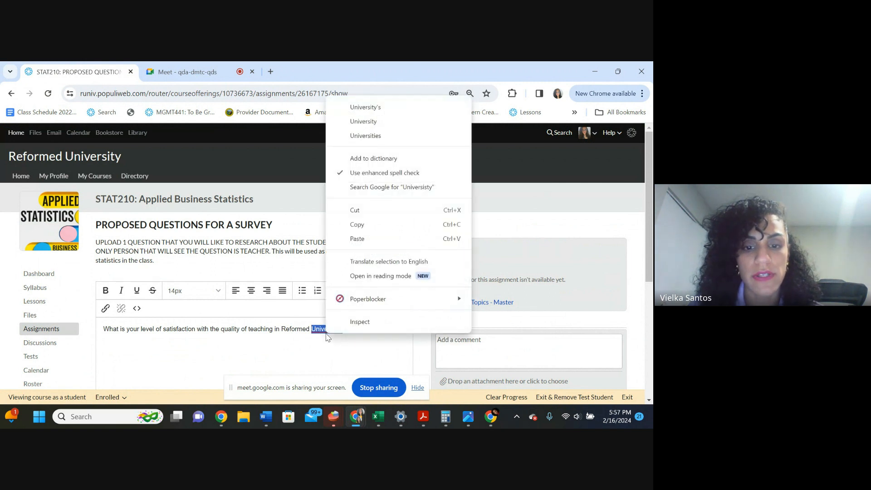
{"action": "left_click", "coordinate": [363, 121]}
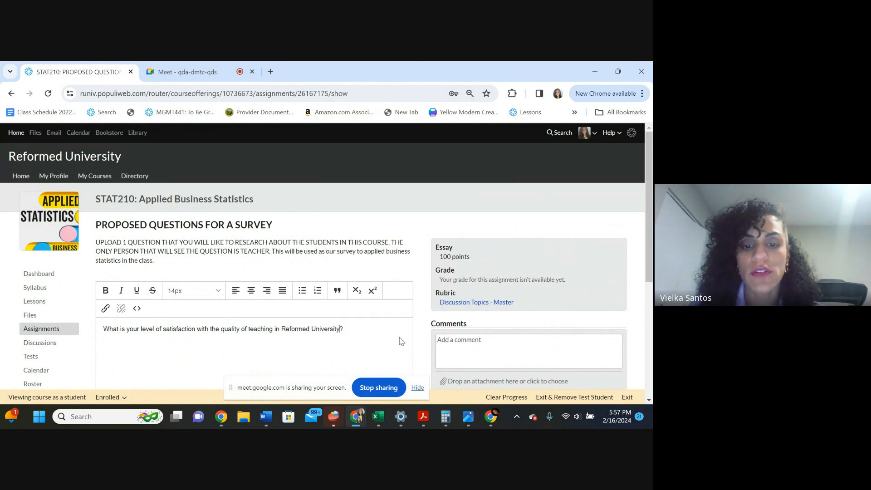
Scroll the assignment page to check Save/Submit and review the cleared answer box
{"action": "scroll", "scroll_direction": "down", "scroll_amount": 3}
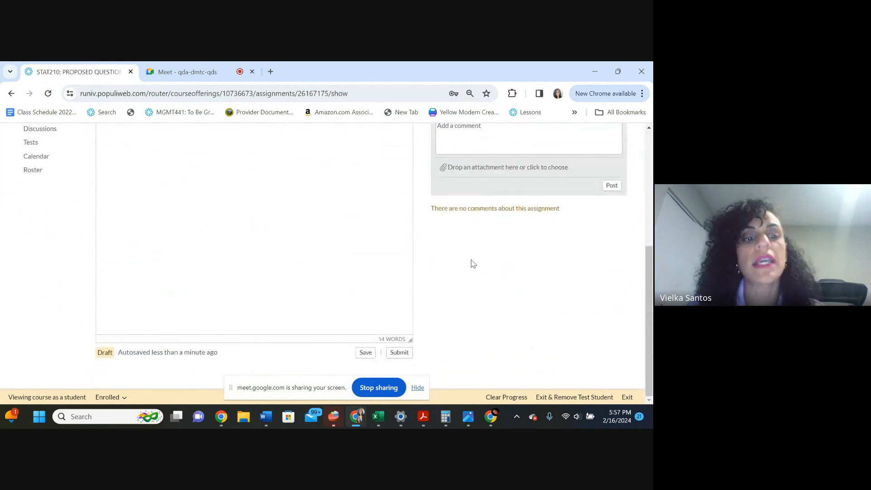
{"action": "scroll", "scroll_direction": "up", "scroll_amount": 3}
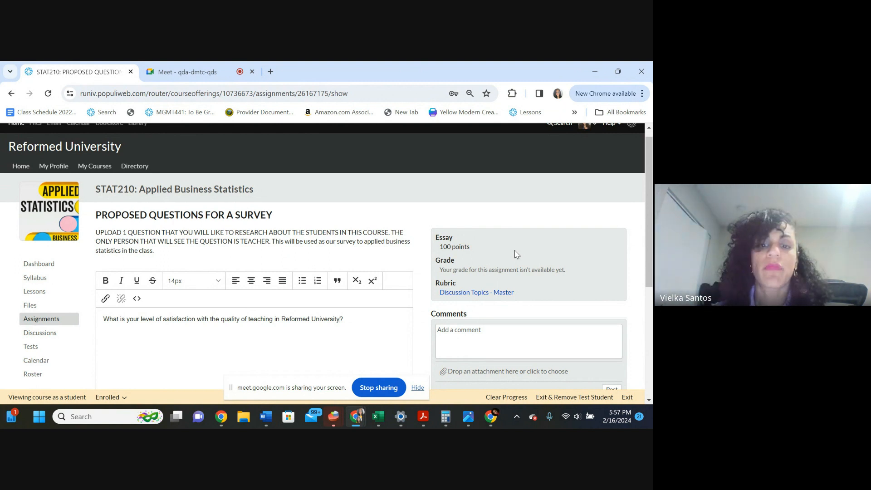
{"action": "mouse_move", "coordinate": [478, 268]}
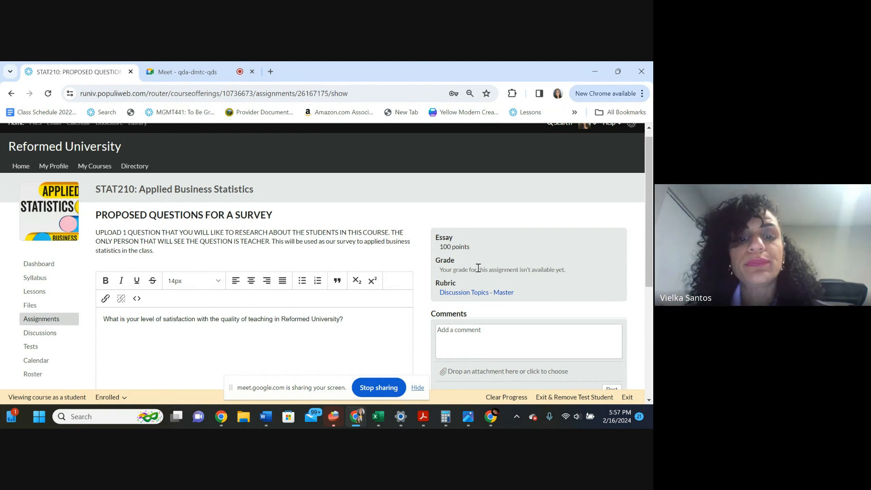
{"action": "scroll", "scroll_direction": "down", "scroll_amount": 3}
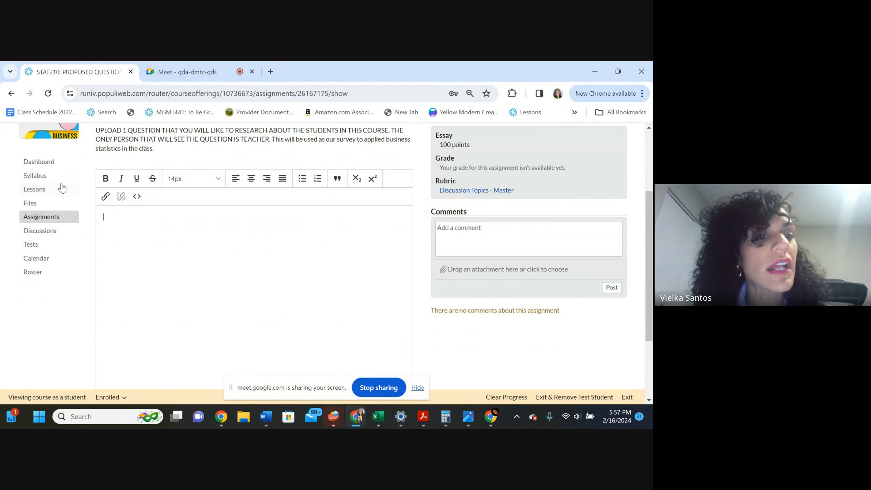
Open the WEEK 2 EXCEL,DATA AND PRACTICES lesson from the lessons list and scroll its contents
{"action": "left_click", "coordinate": [34, 188]}
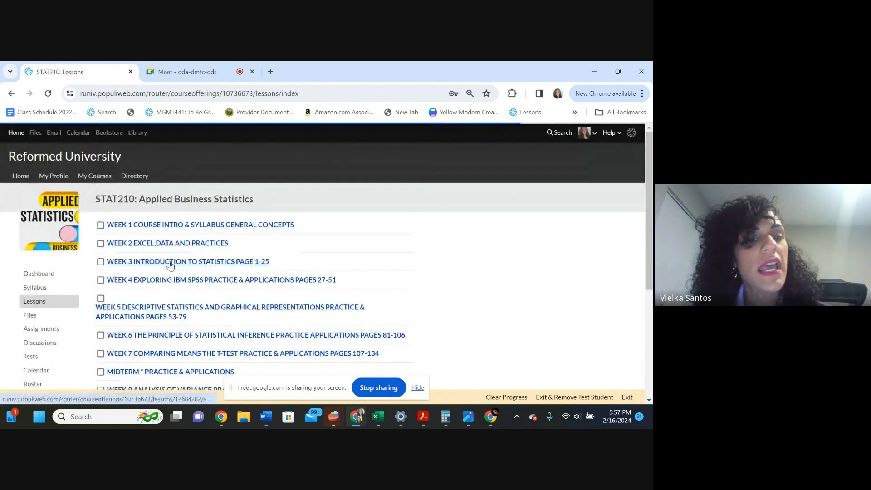
{"action": "left_click", "coordinate": [167, 243]}
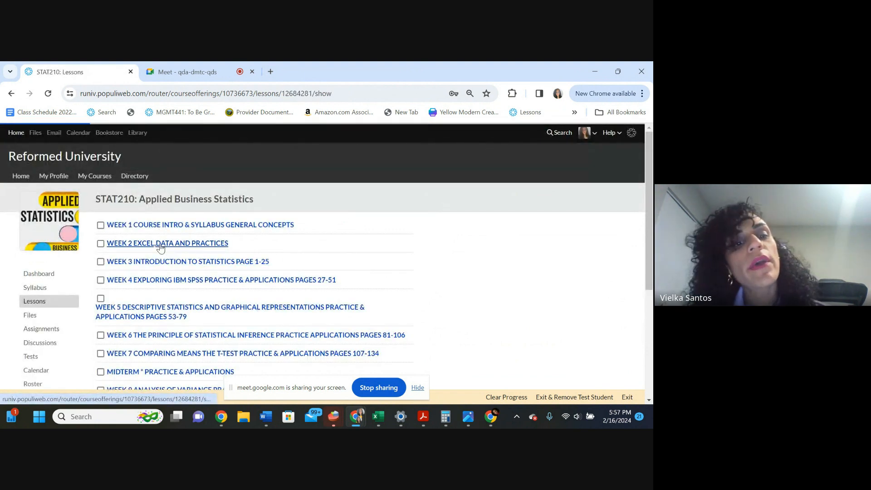
{"action": "left_click", "coordinate": [167, 243]}
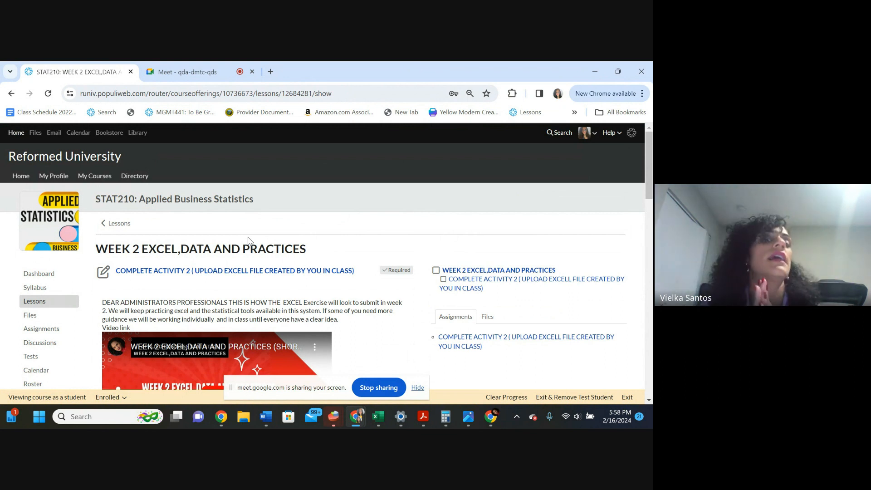
{"action": "mouse_move", "coordinate": [156, 136]}
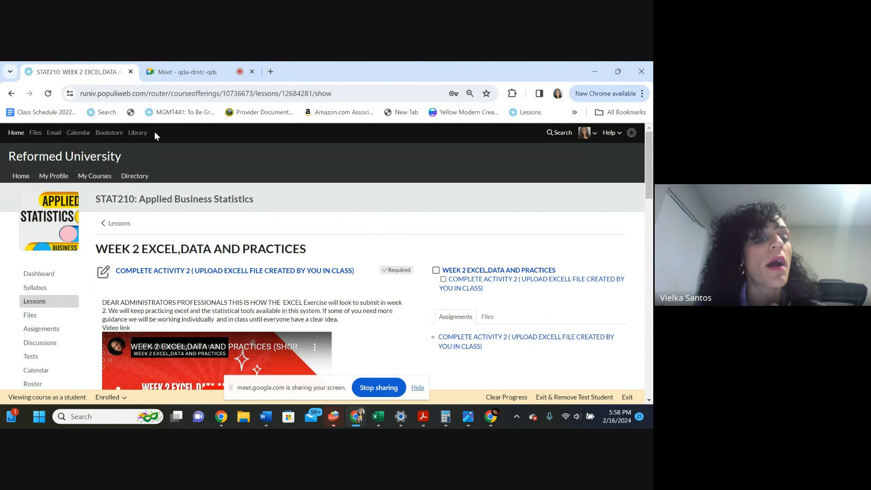
{"action": "scroll", "scroll_direction": "down", "scroll_amount": 3}
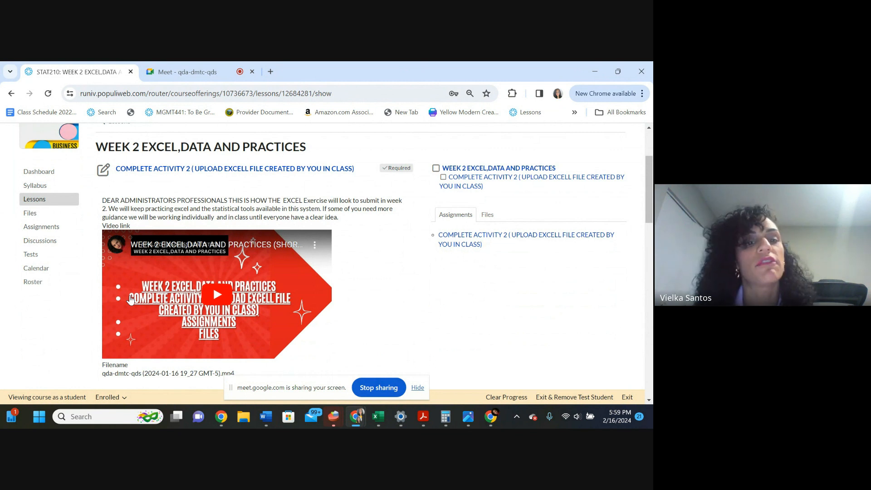
{"action": "mouse_move", "coordinate": [154, 169]}
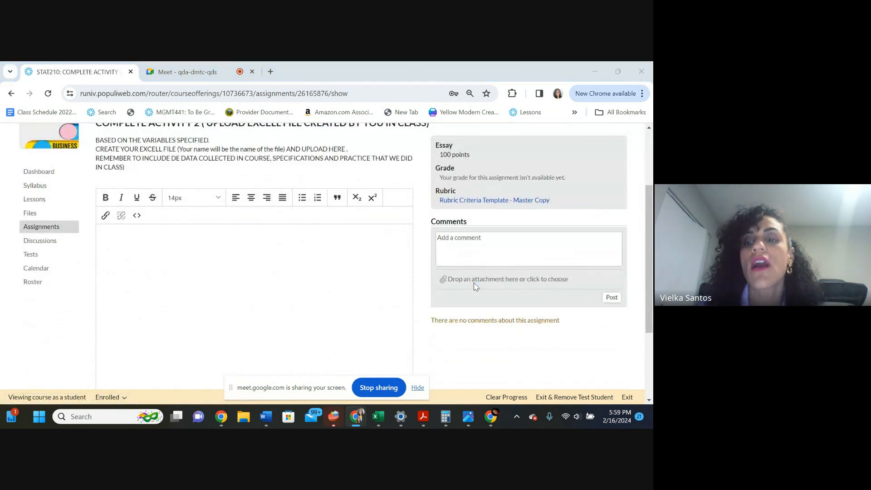
Open the Complete Activity 2 Excel upload assignment from the Week 2 lesson
{"action": "left_click", "coordinate": [506, 278]}
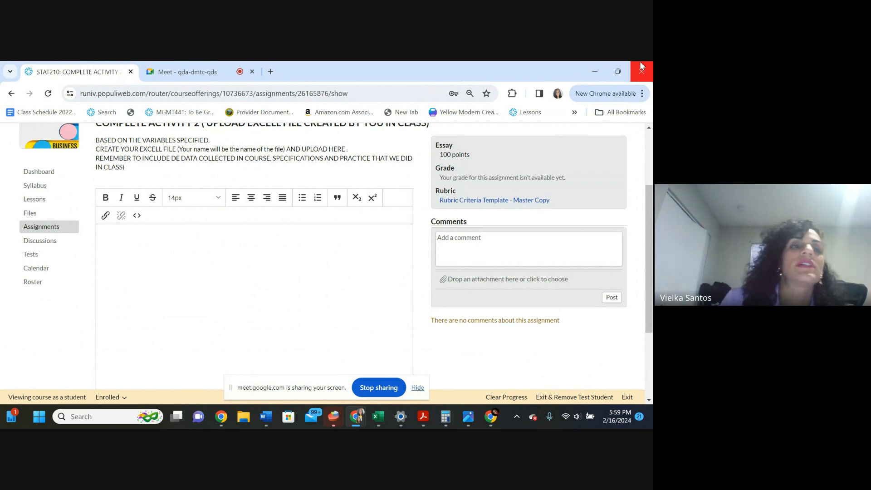
{"action": "mouse_move", "coordinate": [250, 157]}
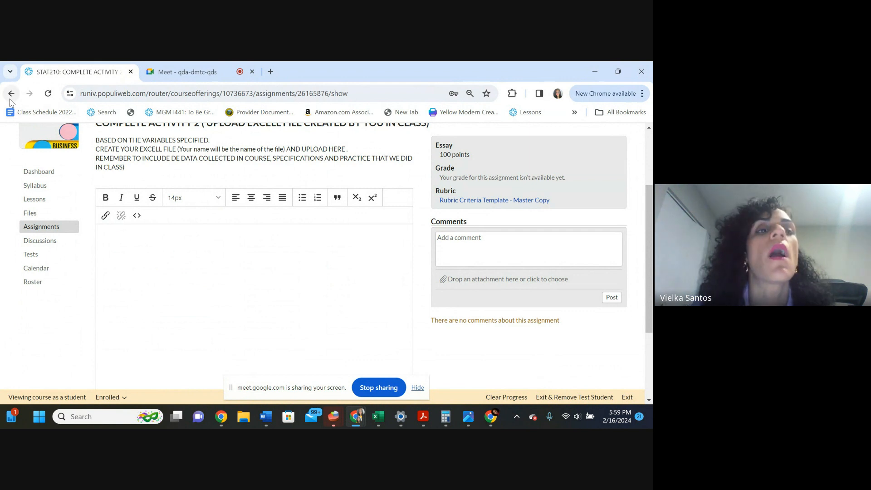
{"action": "mouse_move", "coordinate": [11, 92]}
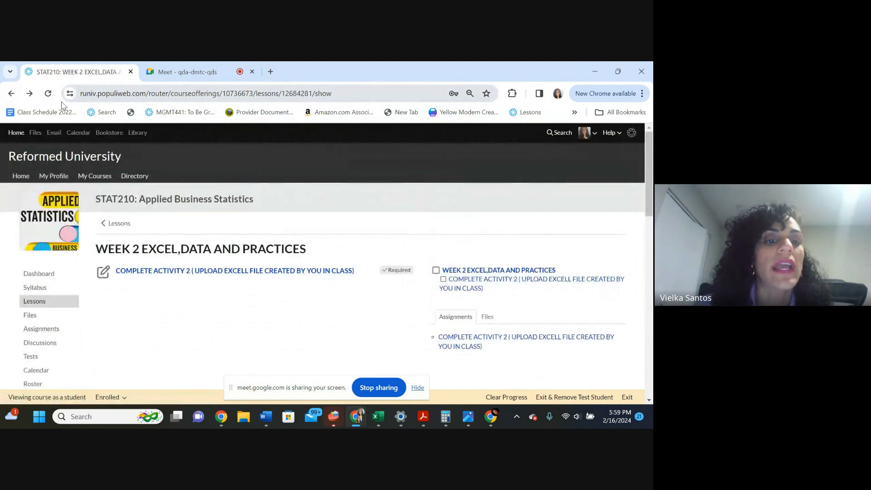
Scroll down the Week 2 lesson page to review its instructions and video
{"action": "scroll", "scroll_direction": "down", "scroll_amount": 3}
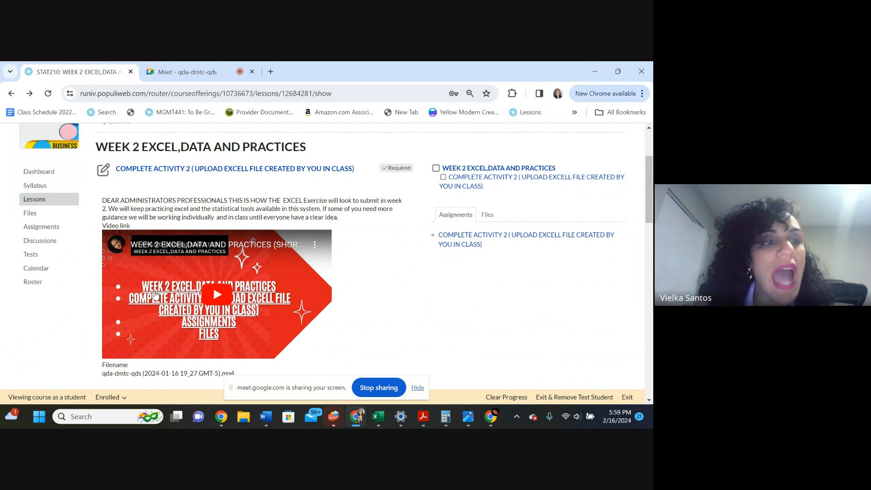
{"action": "mouse_move", "coordinate": [11, 121]}
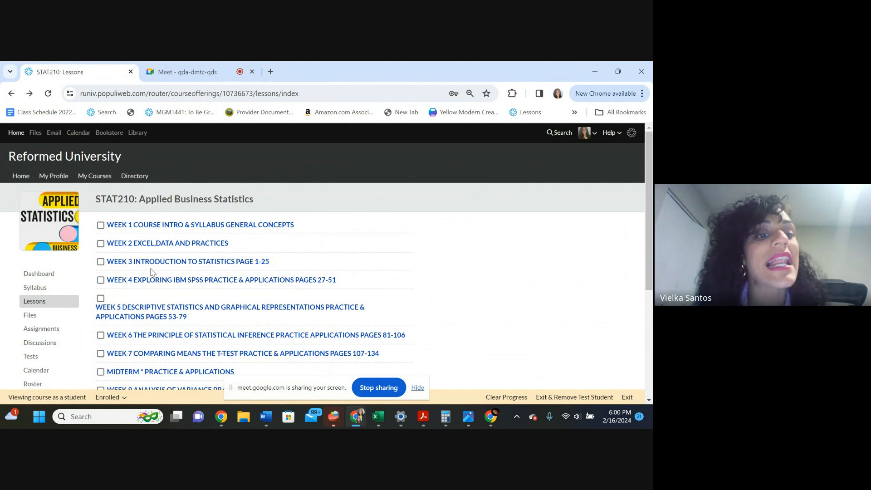
{"action": "left_click", "coordinate": [187, 261]}
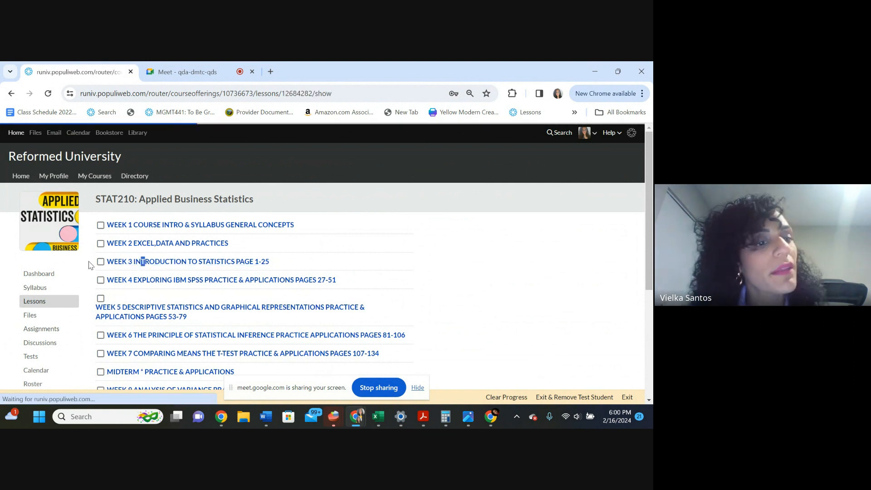
{"action": "left_click", "coordinate": [188, 261]}
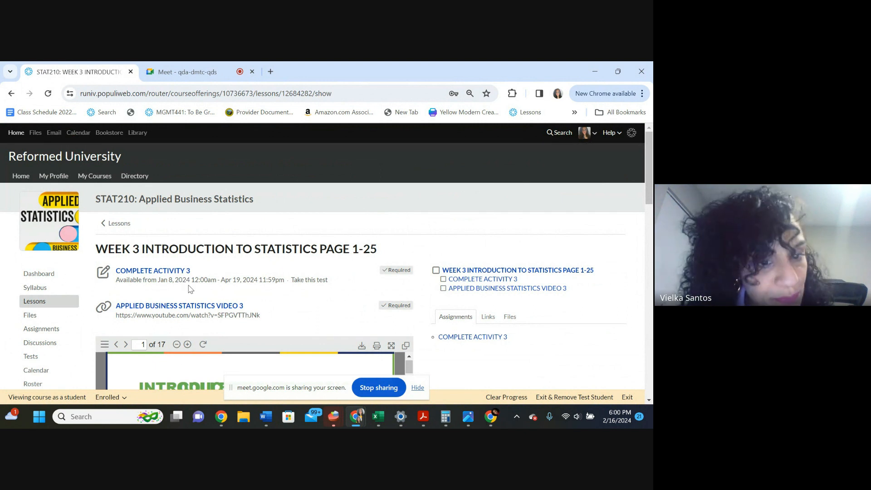
{"action": "left_click", "coordinate": [152, 270]}
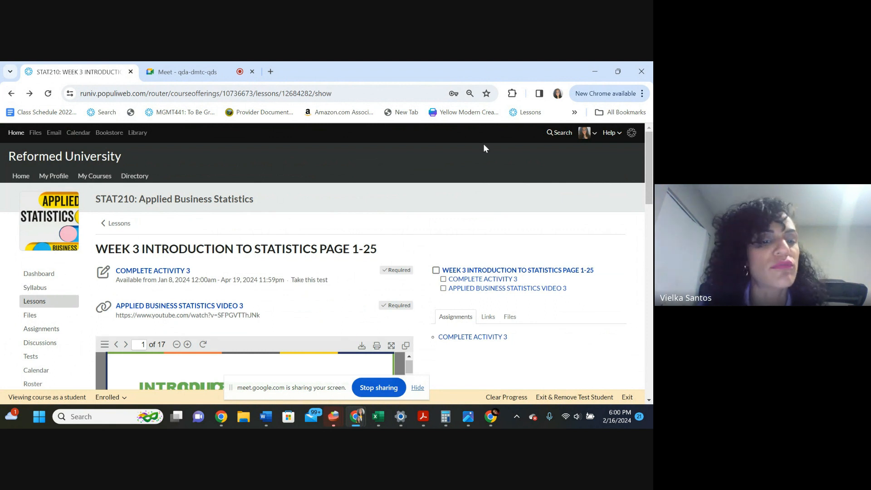
{"action": "scroll", "scroll_direction": "down", "scroll_amount": 3}
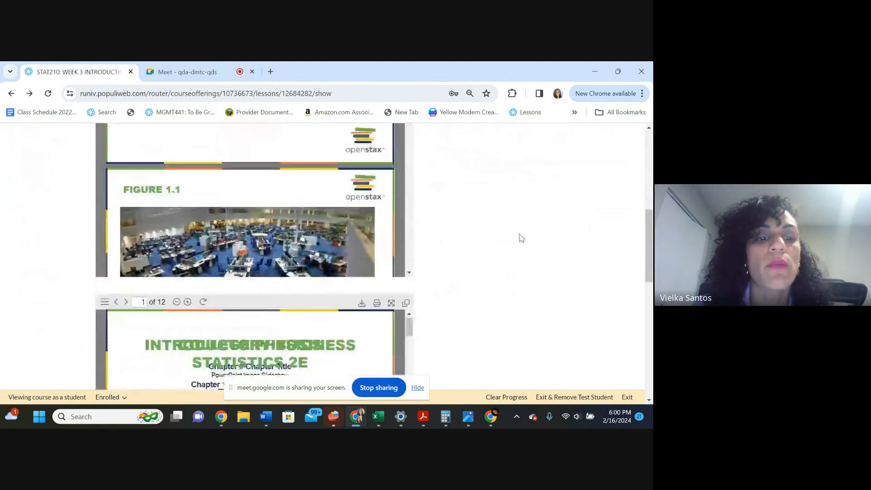
{"action": "scroll", "scroll_direction": "down", "scroll_amount": 3}
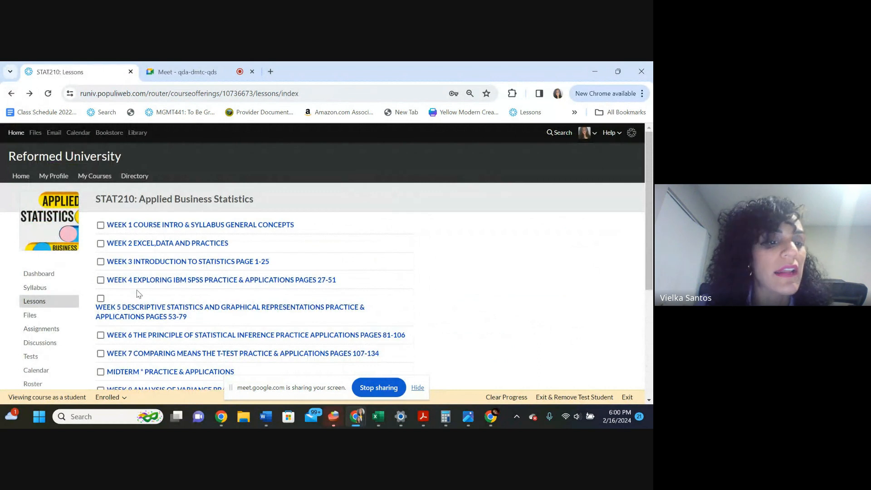
{"action": "left_click", "coordinate": [221, 280]}
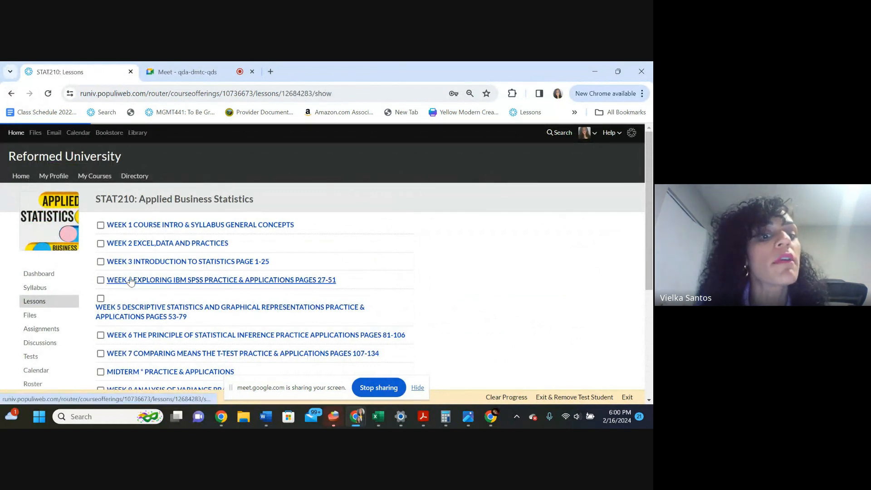
{"action": "left_click", "coordinate": [220, 280]}
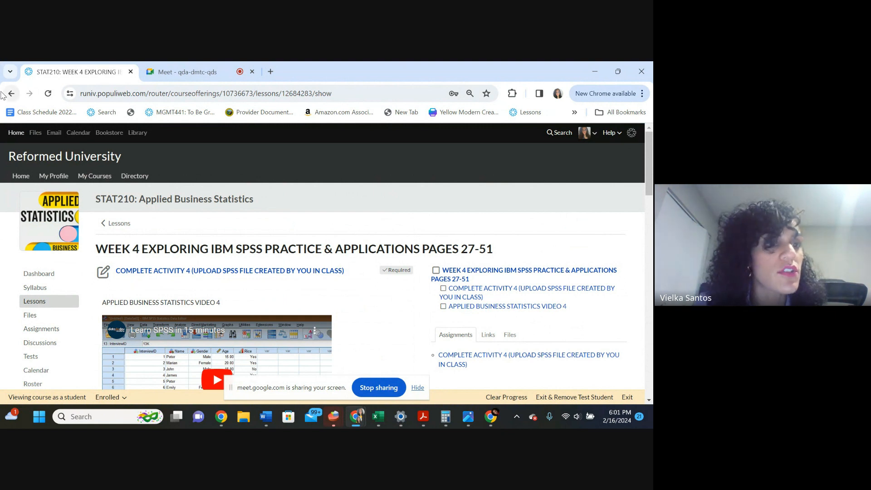
{"action": "left_click", "coordinate": [119, 223]}
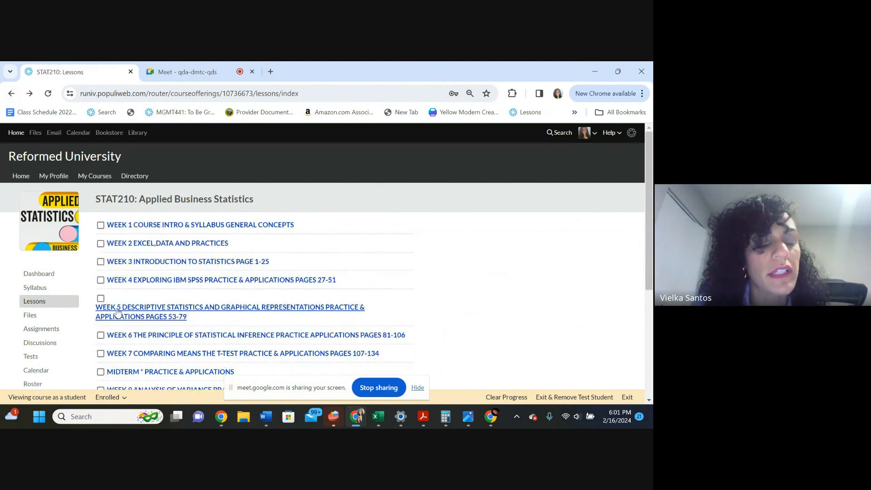
{"action": "left_click", "coordinate": [229, 306]}
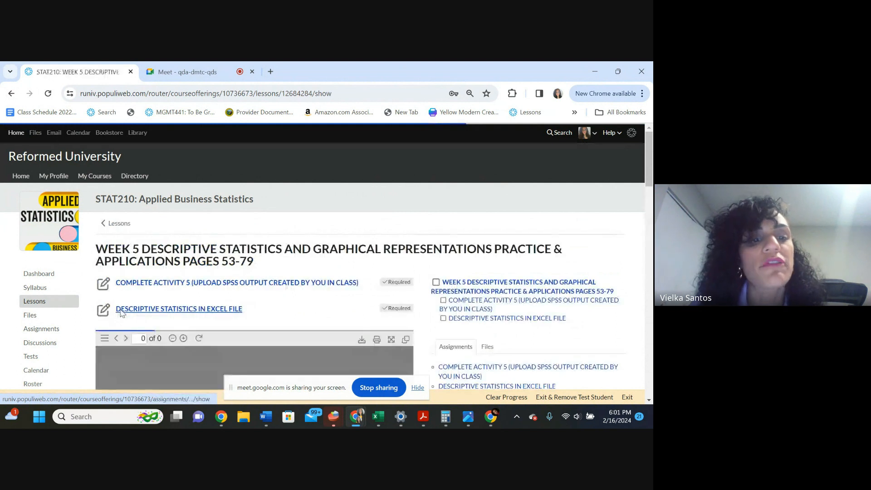
{"action": "left_click", "coordinate": [179, 308]}
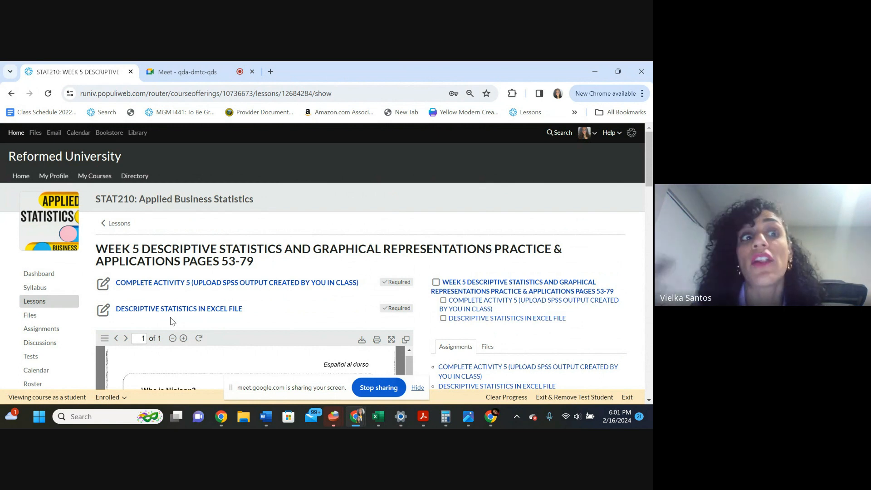
{"action": "mouse_move", "coordinate": [9, 63]}
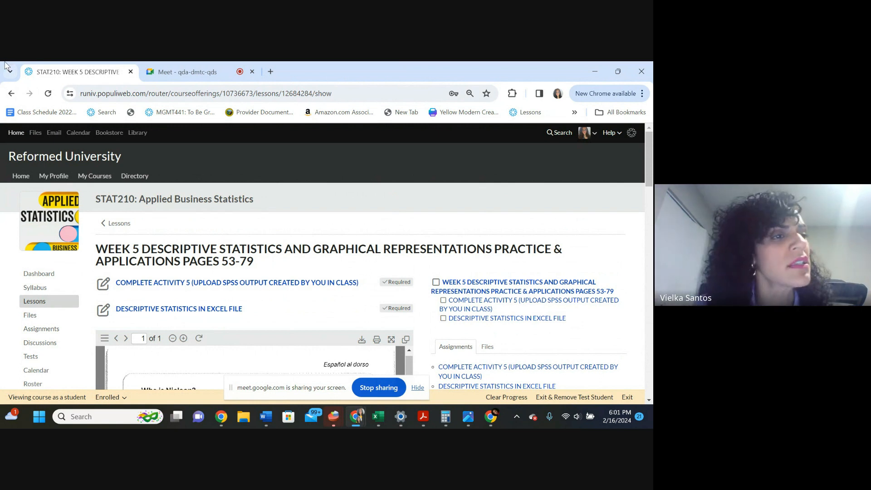
{"action": "left_click", "coordinate": [12, 92]}
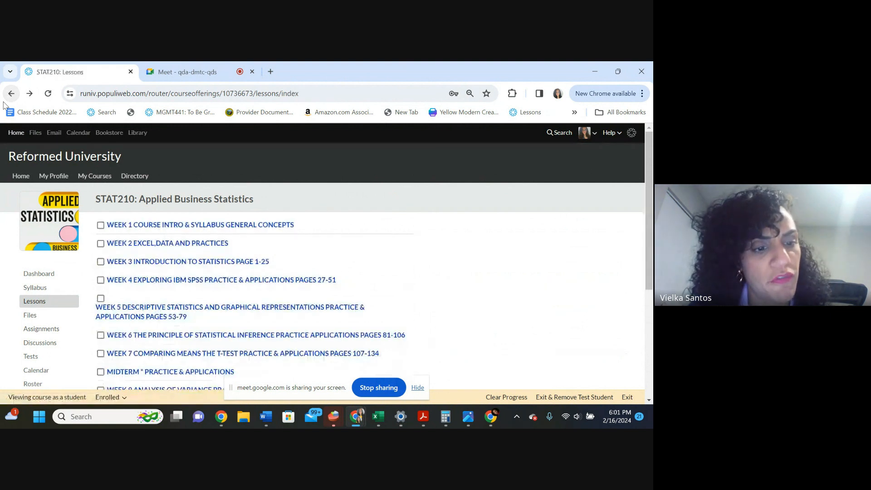
{"action": "left_click", "coordinate": [256, 335]}
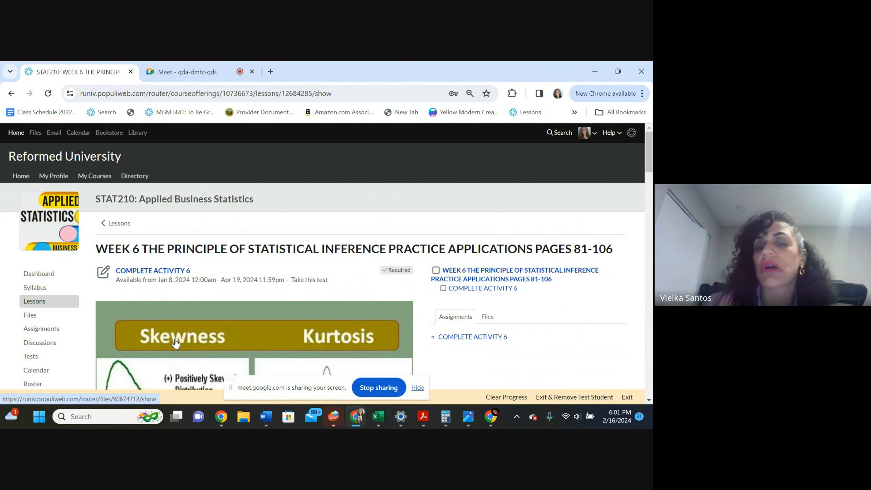
{"action": "scroll", "scroll_direction": "down", "scroll_amount": 3}
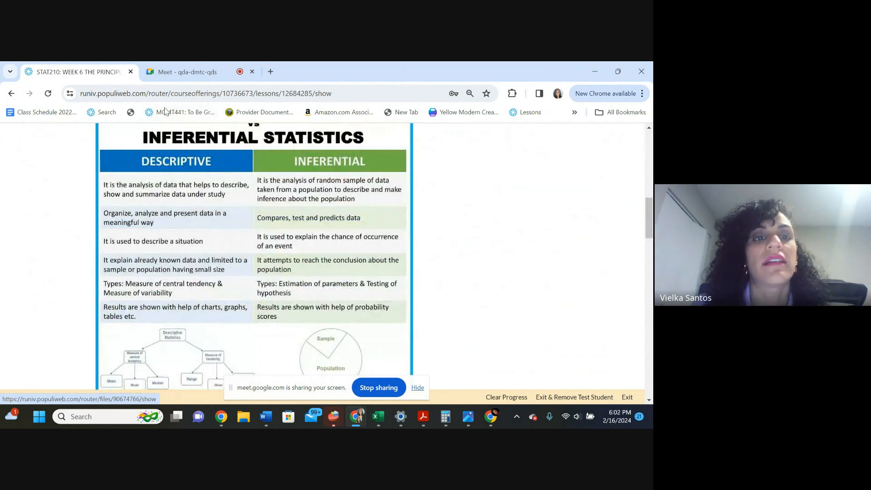
{"action": "scroll", "scroll_direction": "down", "scroll_amount": 3}
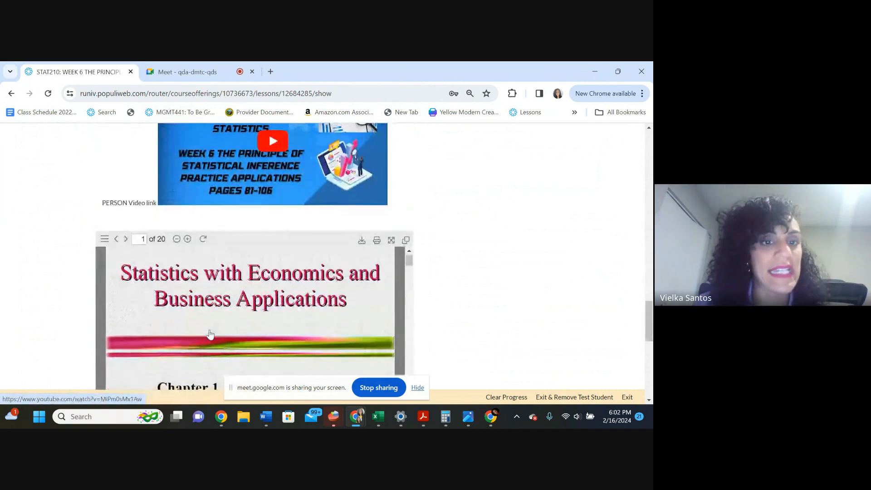
{"action": "scroll", "scroll_direction": "up", "scroll_amount": 3}
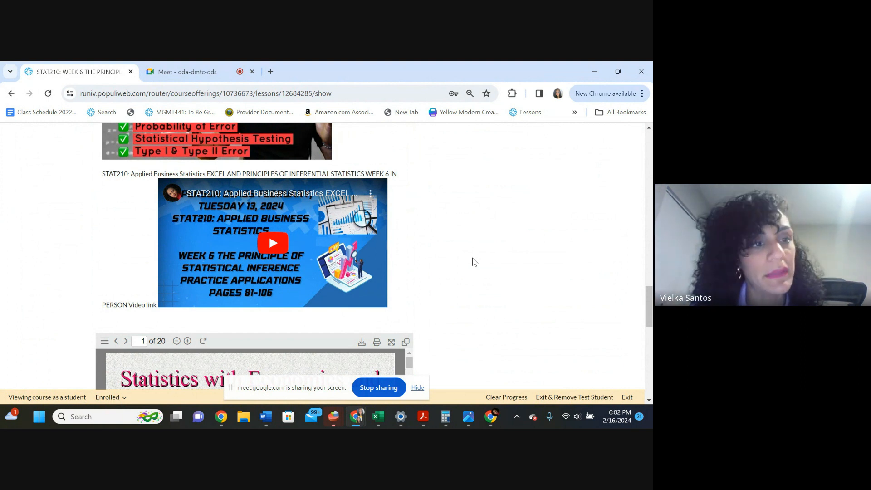
{"action": "scroll", "scroll_direction": "down", "scroll_amount": 3}
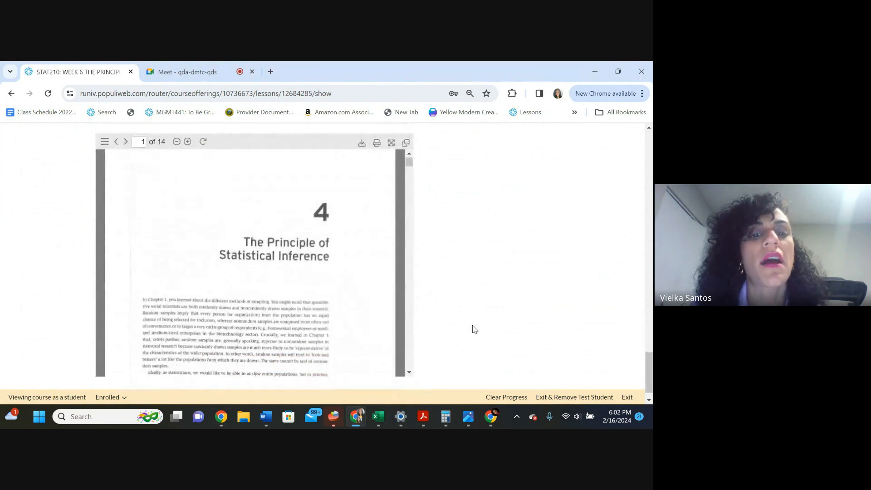
{"action": "scroll", "scroll_direction": "up", "scroll_amount": 3}
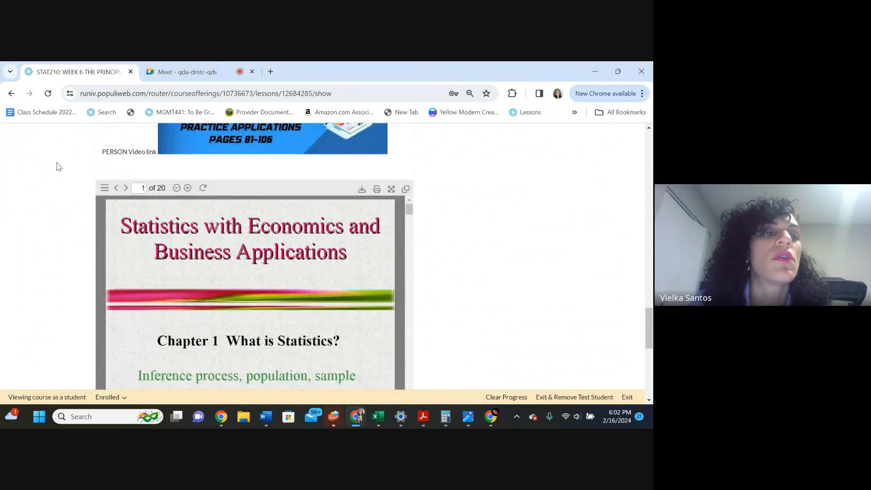
{"action": "scroll", "scroll_direction": "down", "scroll_amount": 3}
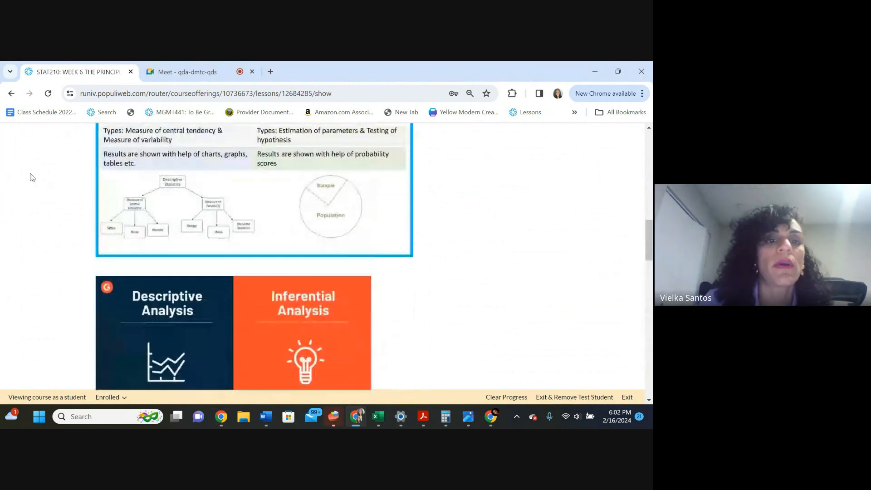
{"action": "scroll", "scroll_direction": "up", "scroll_amount": 3}
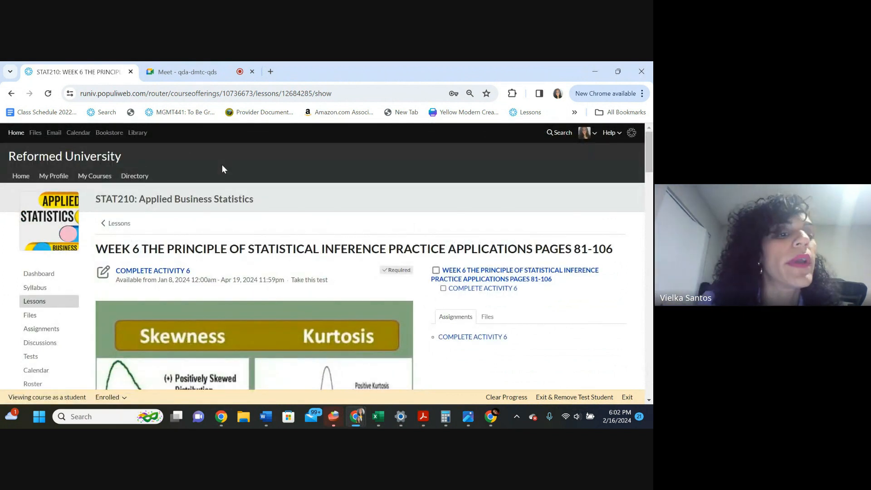
Return to the lessons list and open the WEEK 4 EXPLORING IBM SPSS lesson
{"action": "left_click", "coordinate": [34, 302]}
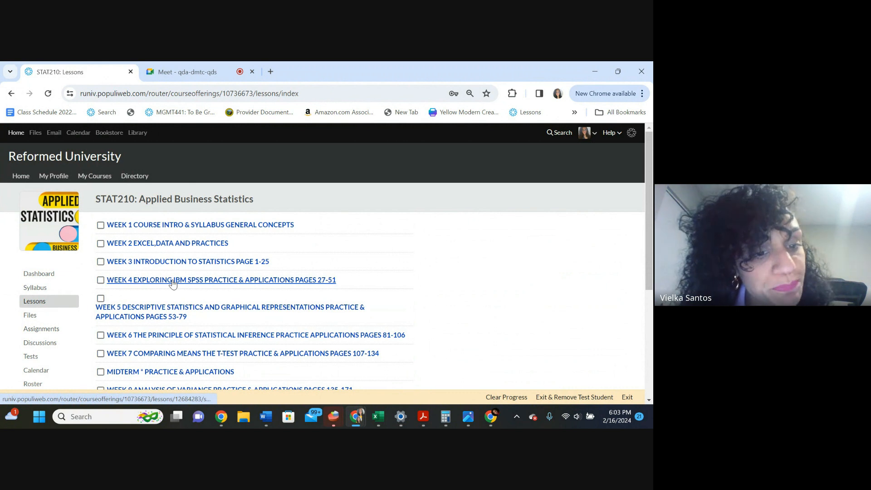
{"action": "mouse_move", "coordinate": [182, 311]}
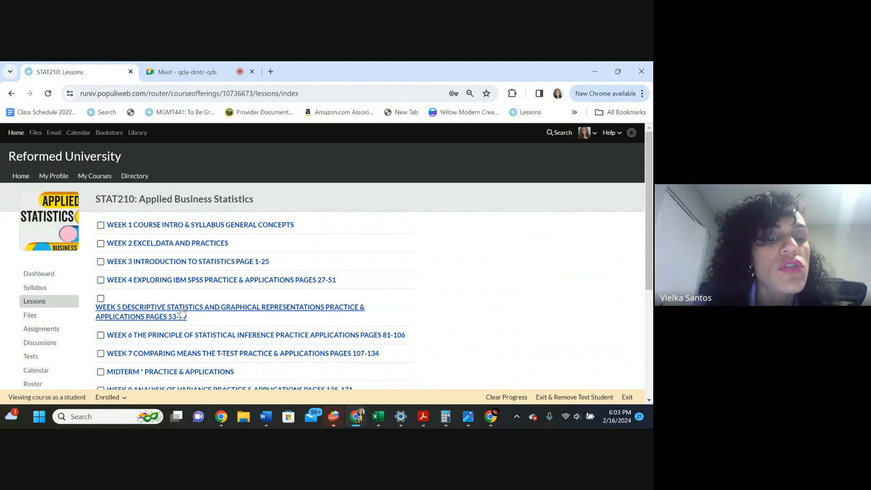
{"action": "mouse_move", "coordinate": [170, 324]}
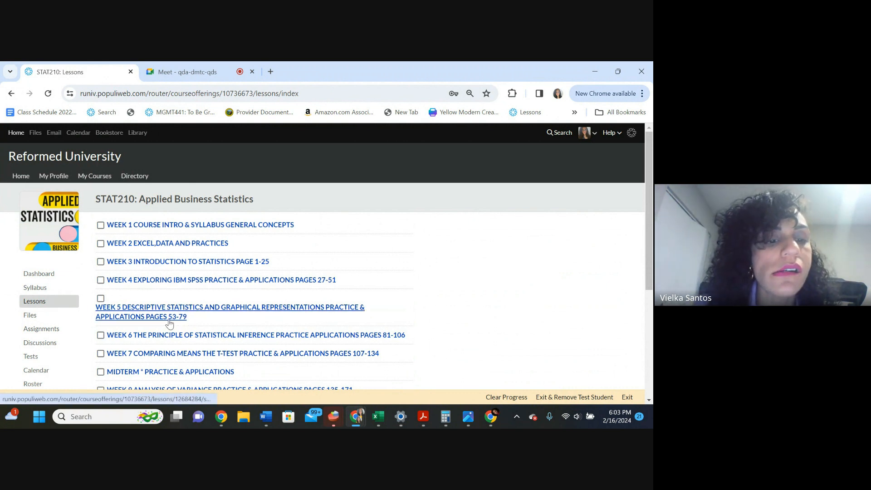
{"action": "mouse_move", "coordinate": [168, 243]}
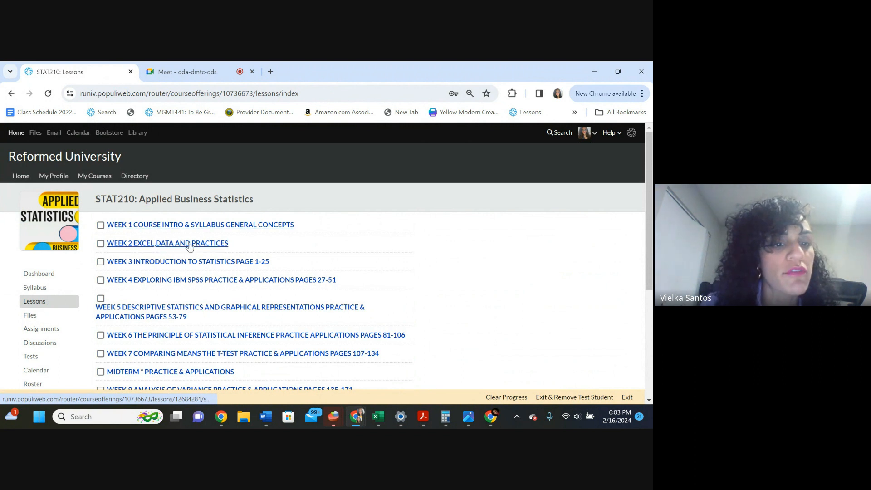
{"action": "mouse_move", "coordinate": [204, 283]}
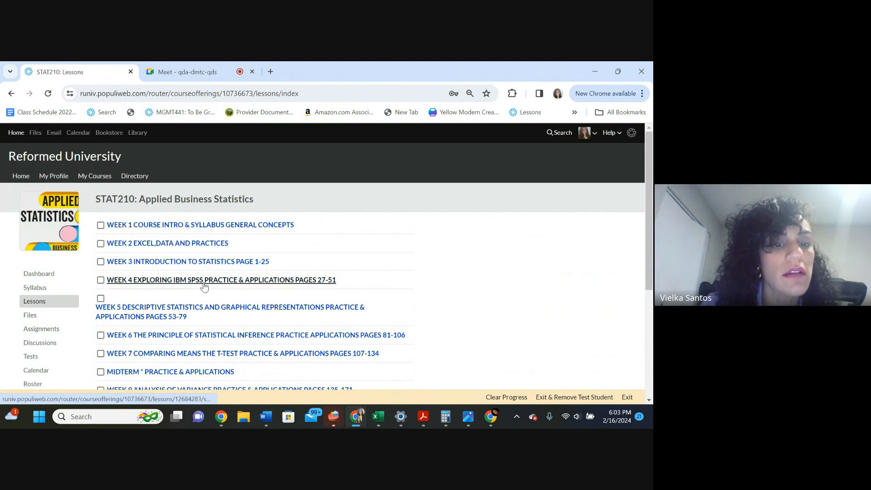
{"action": "left_click", "coordinate": [221, 279]}
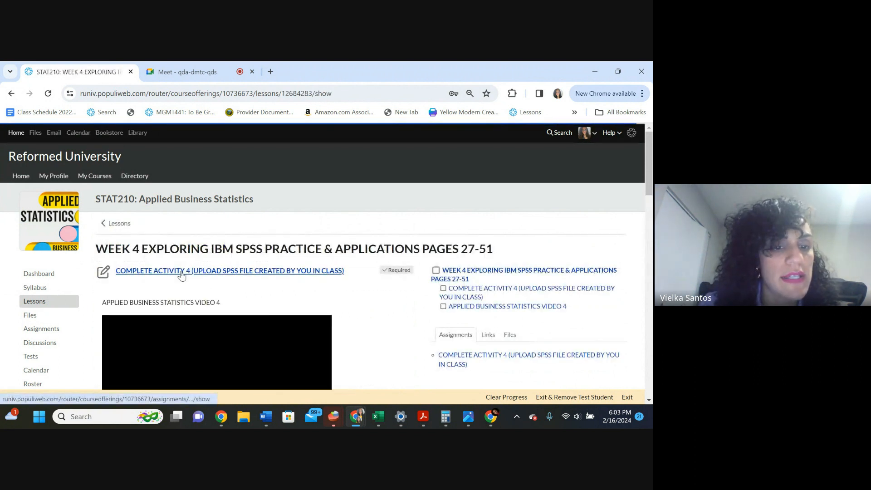
{"action": "mouse_move", "coordinate": [30, 356]}
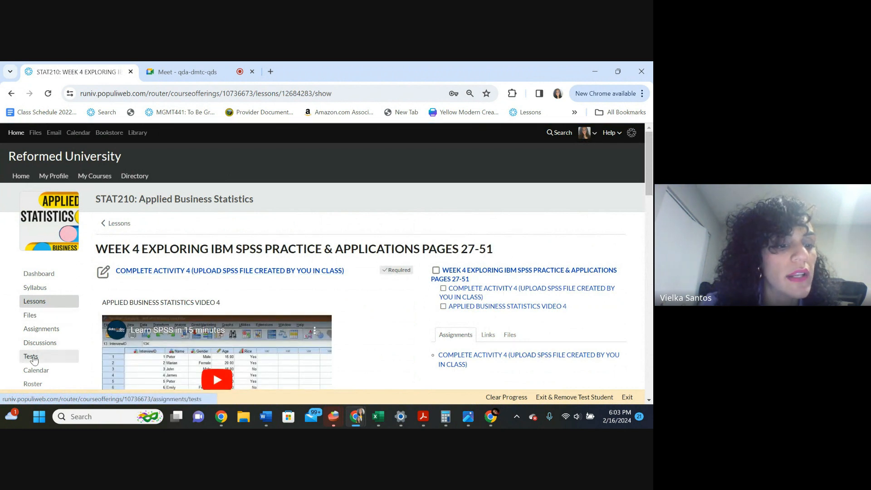
Look at the course Tests list, then show the Assignments table with points, dates and weights
{"action": "left_click", "coordinate": [31, 355]}
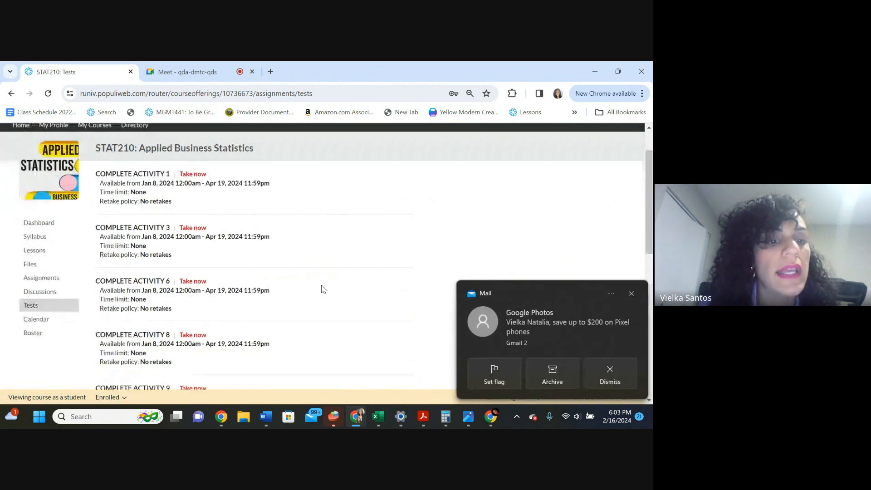
{"action": "scroll", "scroll_direction": "down", "scroll_amount": 3}
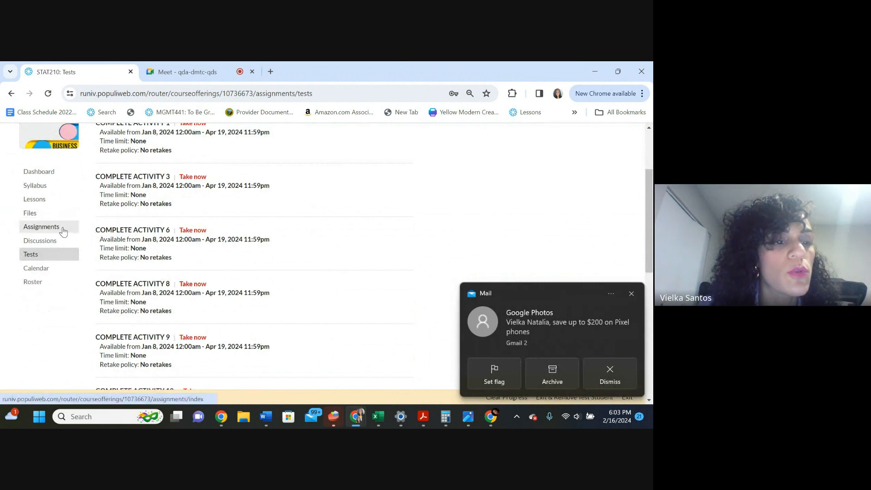
{"action": "left_click", "coordinate": [41, 227]}
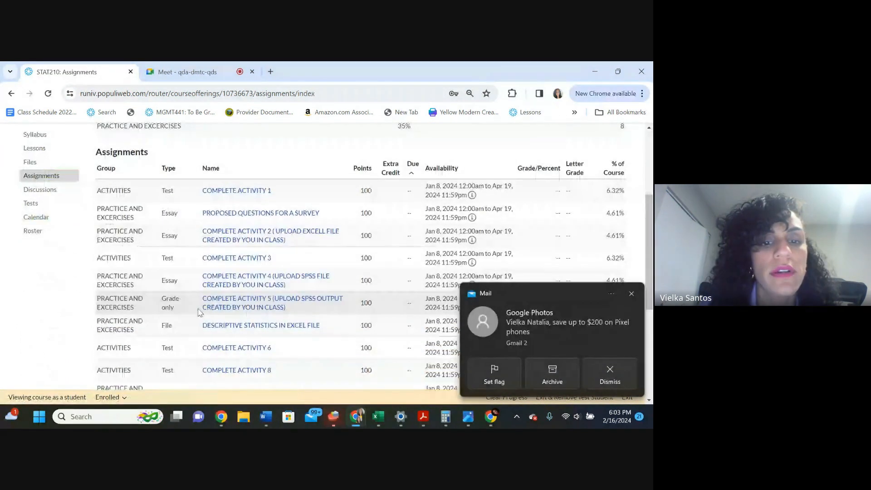
{"action": "scroll", "scroll_direction": "down", "scroll_amount": 3}
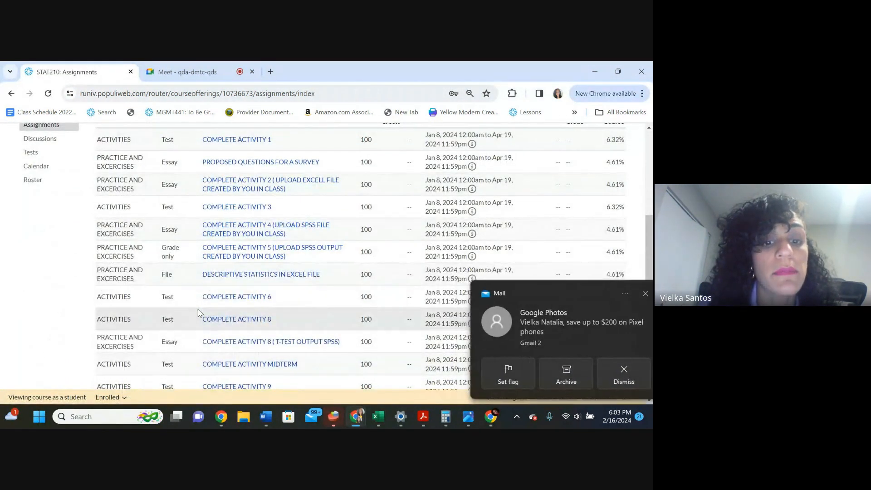
{"action": "left_click", "coordinate": [623, 369]}
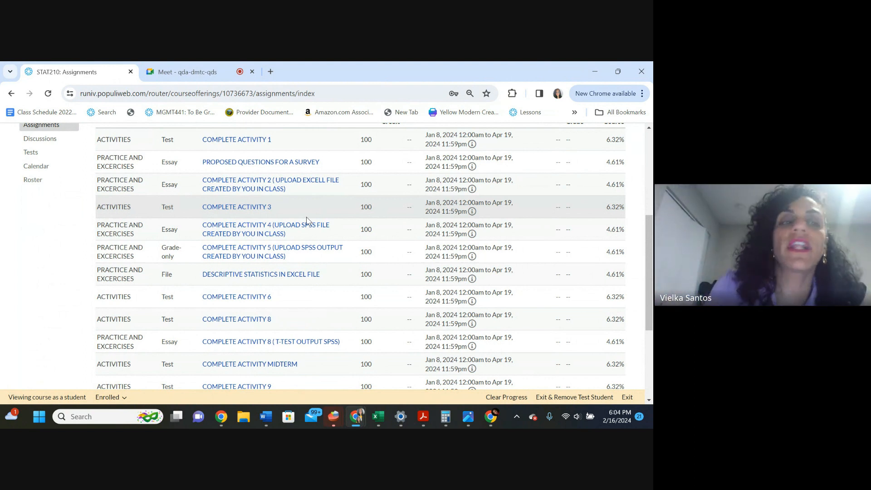
{"action": "mouse_move", "coordinate": [308, 220]}
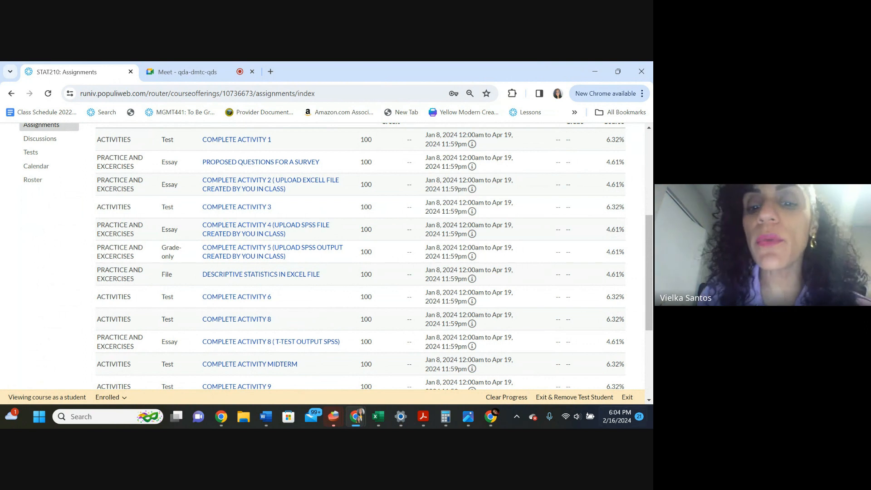
{"action": "mouse_move", "coordinate": [378, 416]}
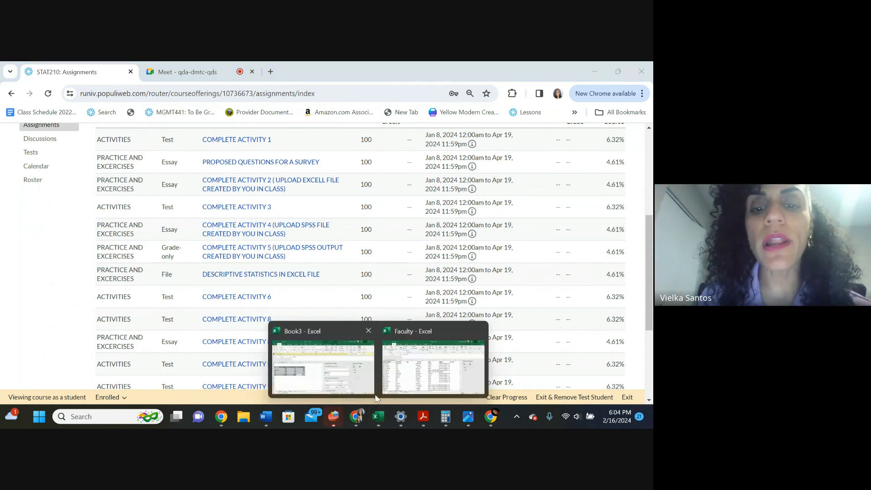
Switch to Excel and create a new blank workbook via File > New
{"action": "left_click", "coordinate": [321, 367]}
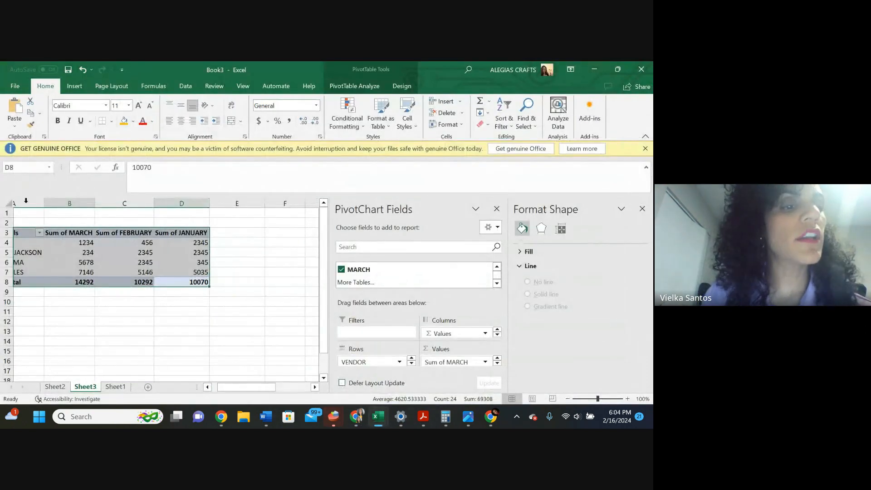
{"action": "left_click", "coordinate": [15, 85]}
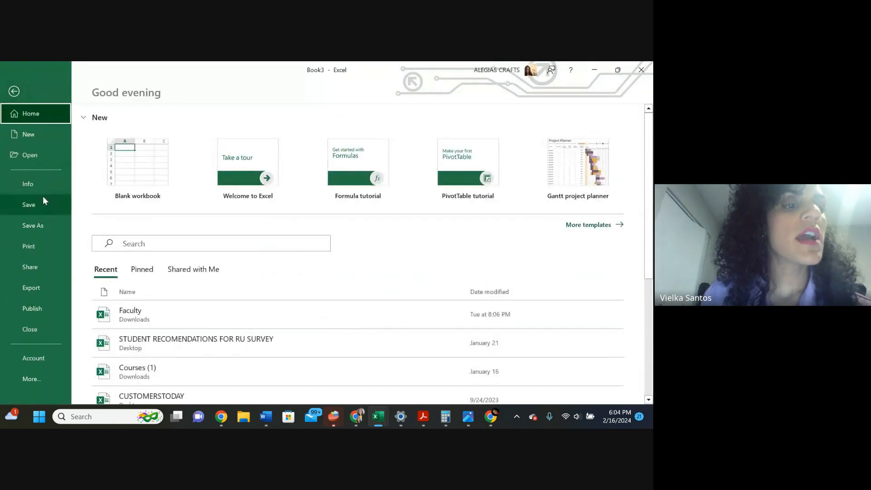
{"action": "left_click", "coordinate": [28, 135]}
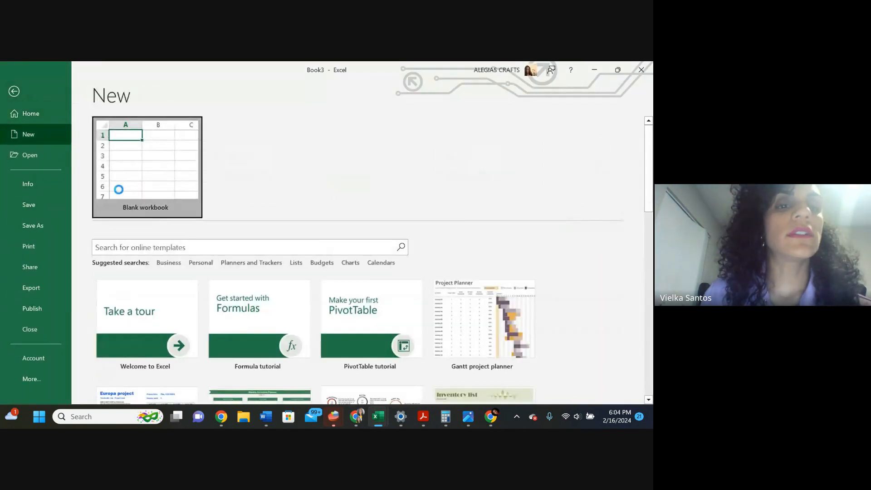
{"action": "left_click", "coordinate": [147, 167]}
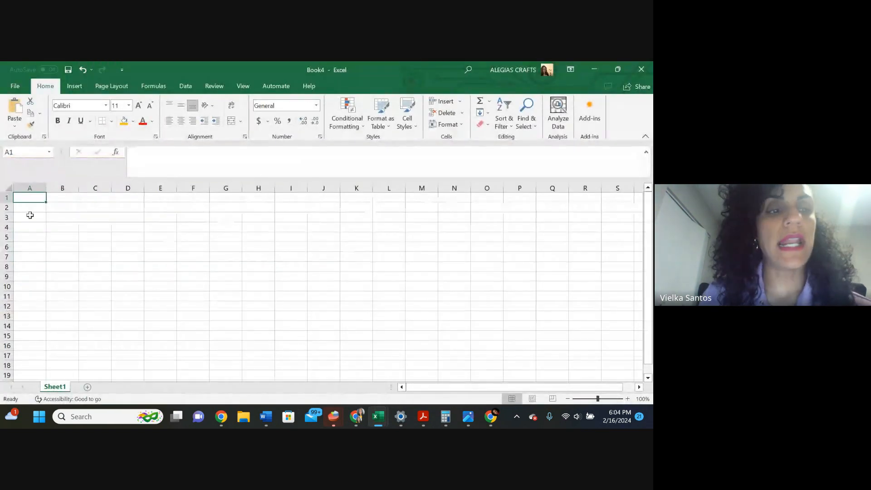
Enter the title SALES REPORT in cell A1
{"action": "left_click", "coordinate": [61, 217]}
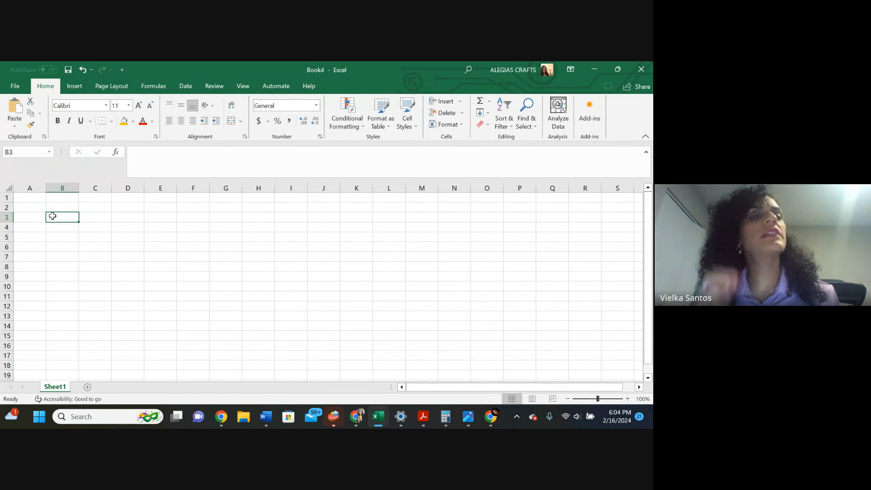
{"action": "left_click", "coordinate": [63, 198]}
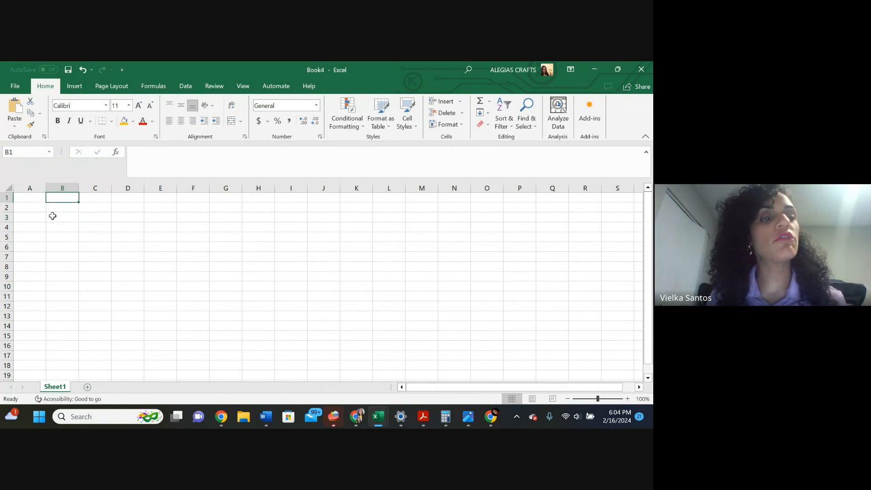
{"action": "type", "text": "SALE"}
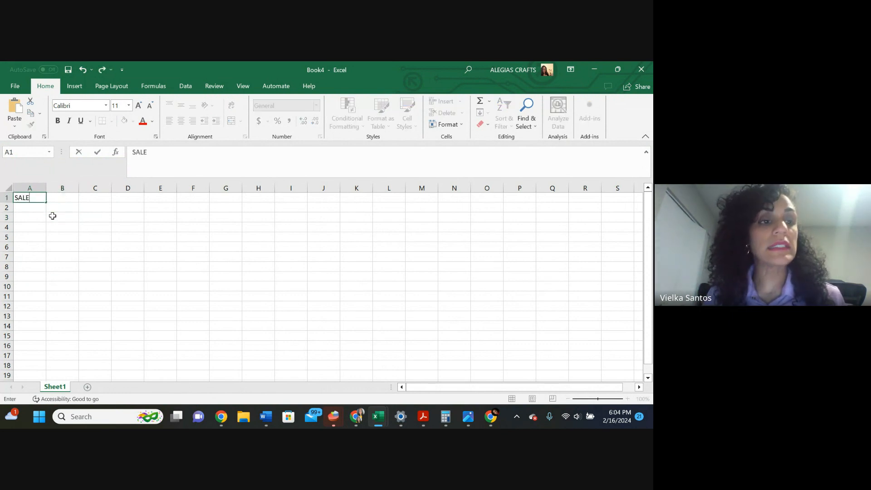
{"action": "type", "text": "S REP"}
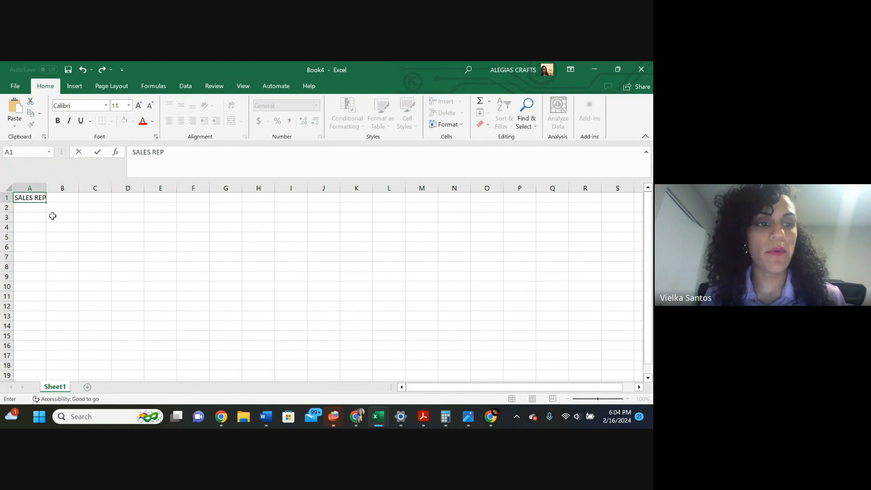
{"action": "type", "text": "ORT"}
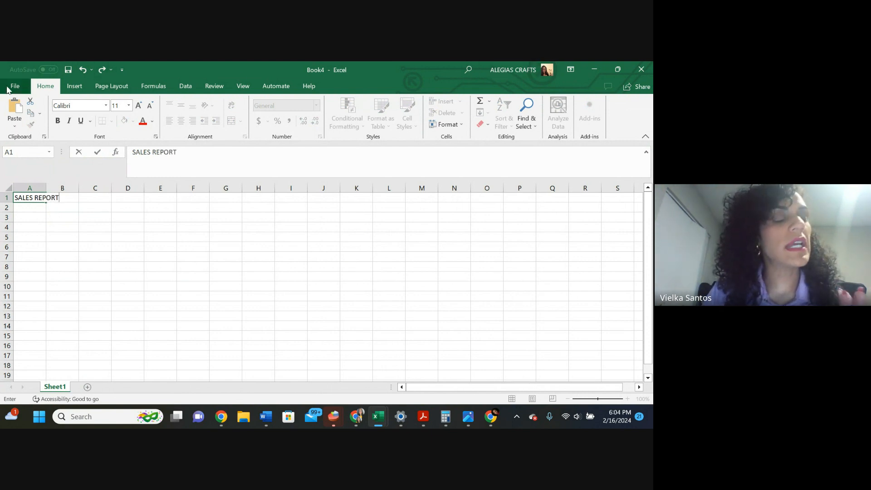
Choose the Desktop as the save location via Save As
{"action": "left_click", "coordinate": [15, 86]}
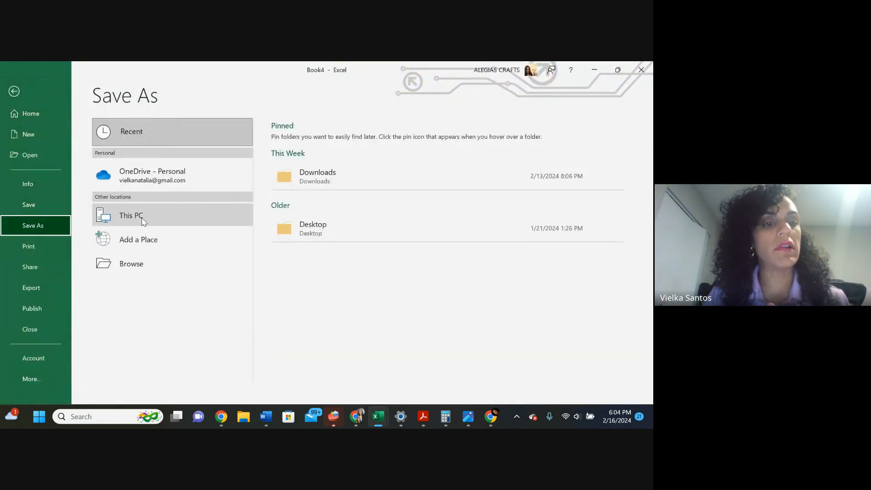
{"action": "left_click", "coordinate": [130, 215]}
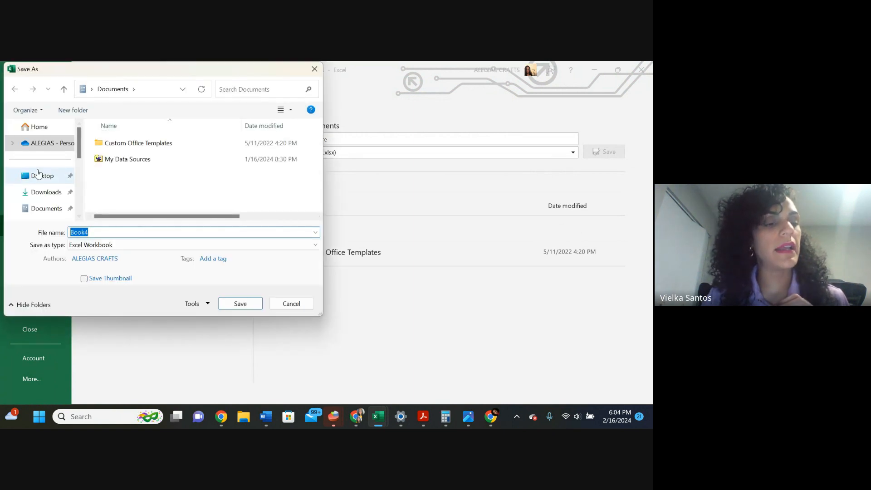
{"action": "left_click", "coordinate": [43, 175]}
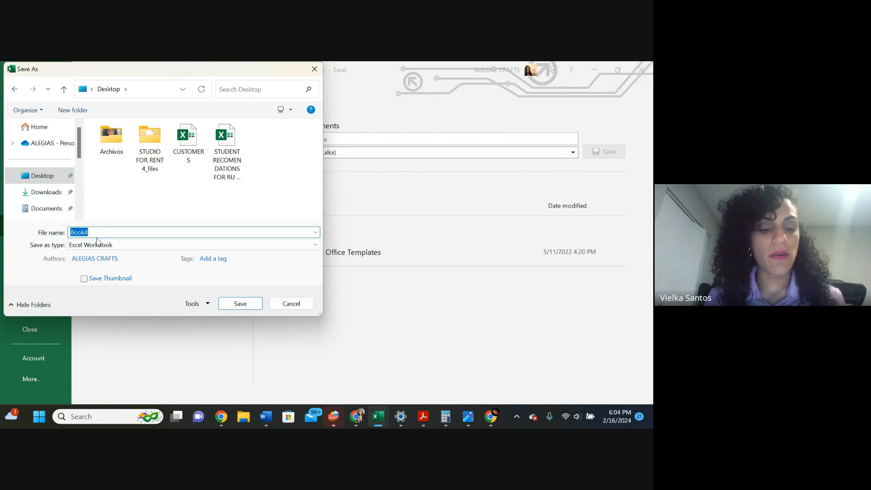
Name the workbook 'SALES REPORT EXCEL ACTIVITY' and save it
{"action": "type", "text": "sale"}
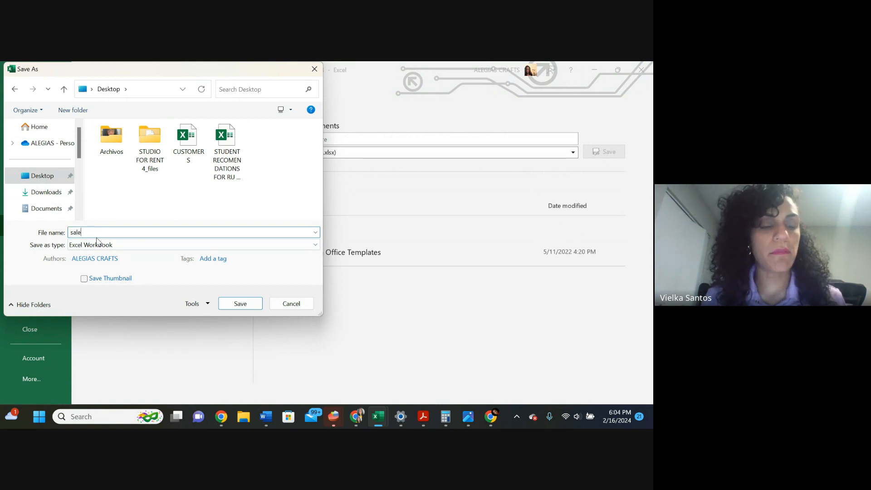
{"action": "type", "text": "SL"}
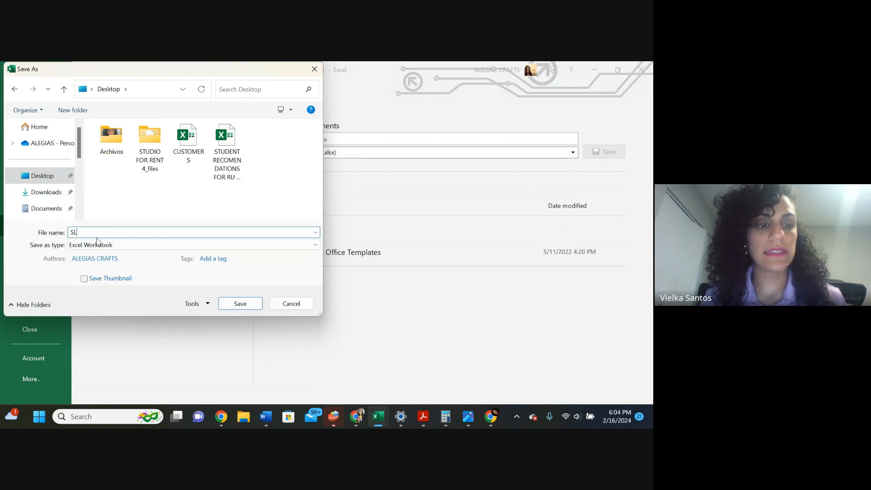
{"action": "type", "text": "ALES REPOR"}
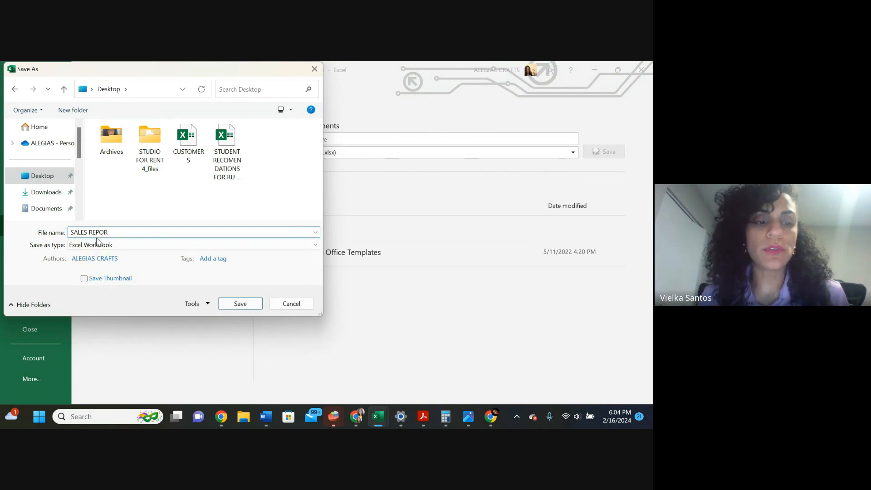
{"action": "type", "text": "T"}
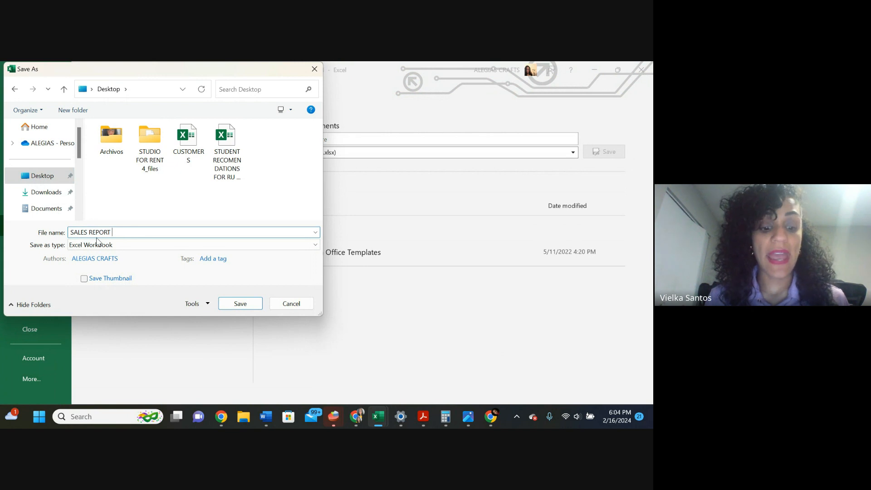
{"action": "type", "text": "EXCEL A"}
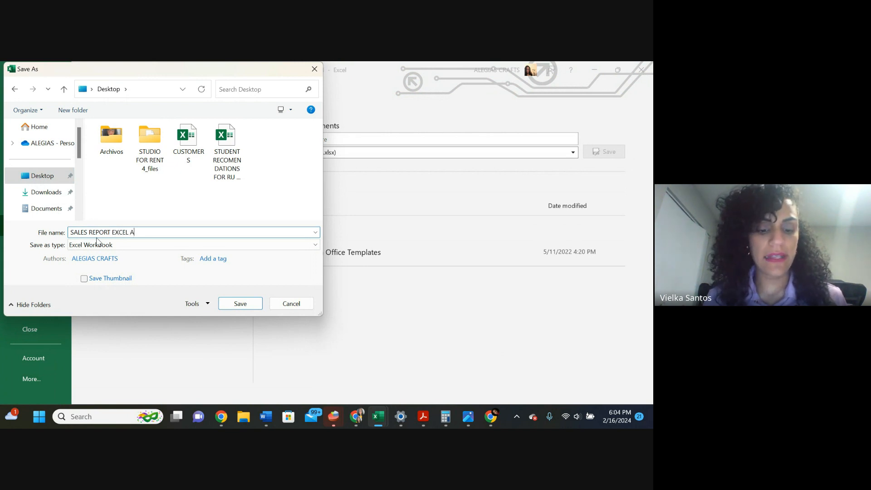
{"action": "type", "text": "CTIVITY"}
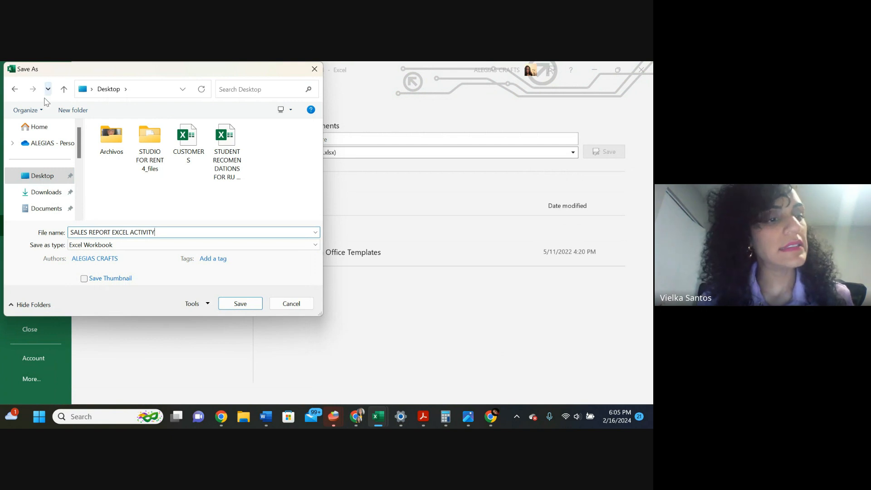
{"action": "mouse_move", "coordinate": [261, 308]}
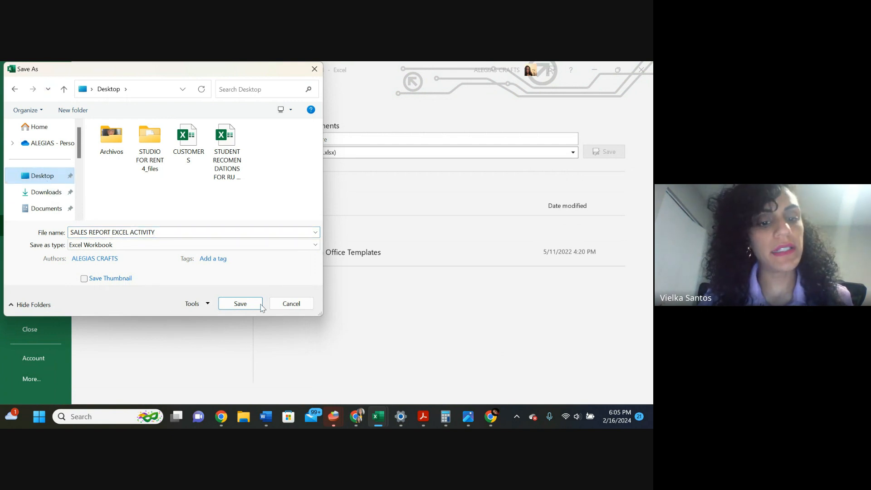
{"action": "left_click", "coordinate": [240, 303]}
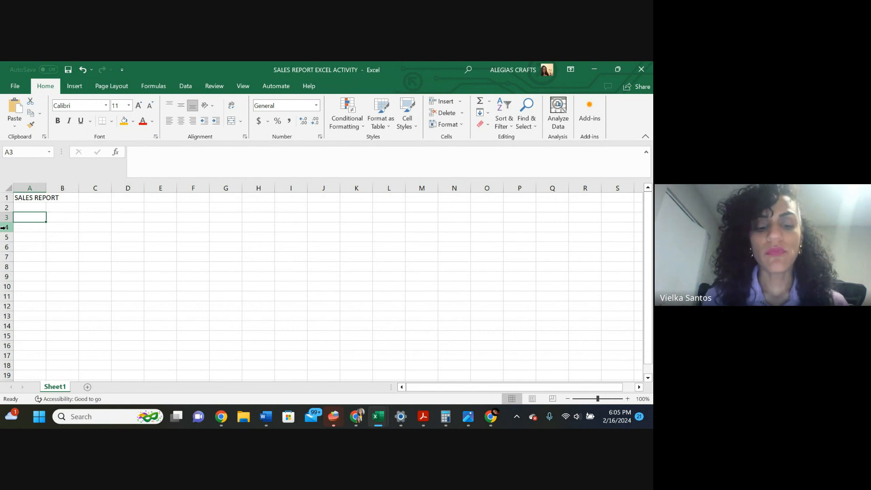
Enter the vendor 'PESO PLUMA' in A3 and widen column A to fit
{"action": "type", "text": "PE"}
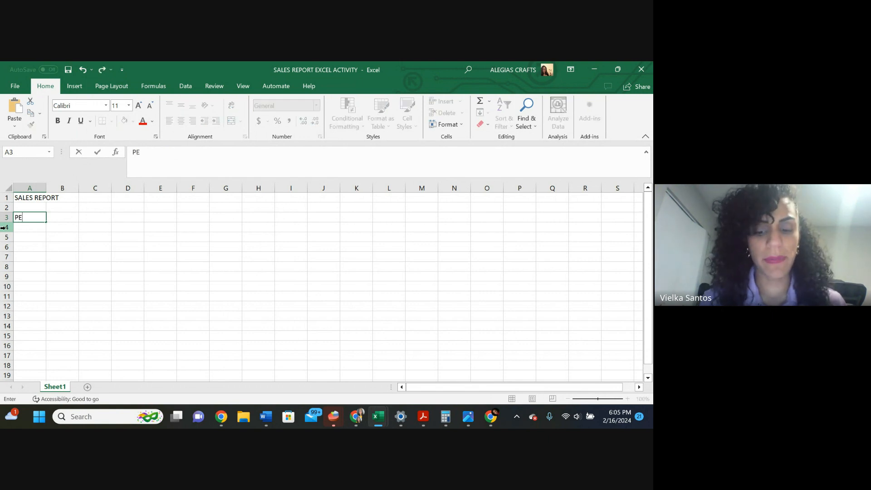
{"action": "type", "text": "SO PLUM"}
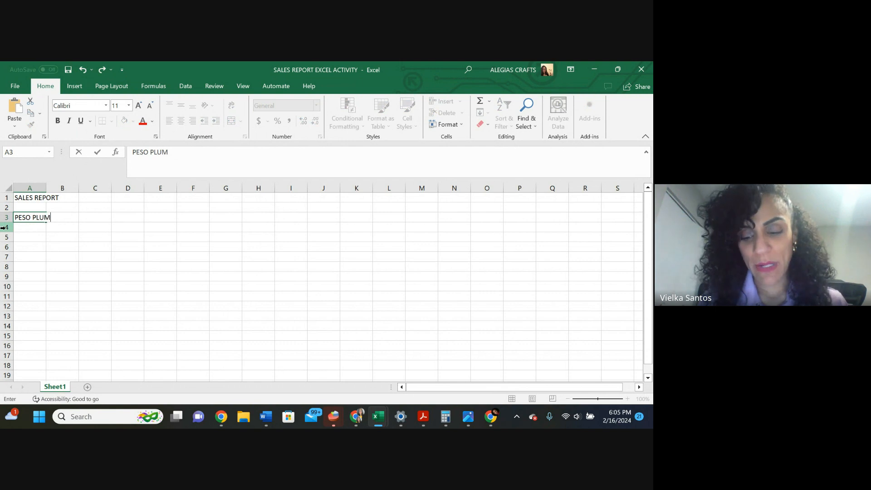
{"action": "type", "text": "A"}
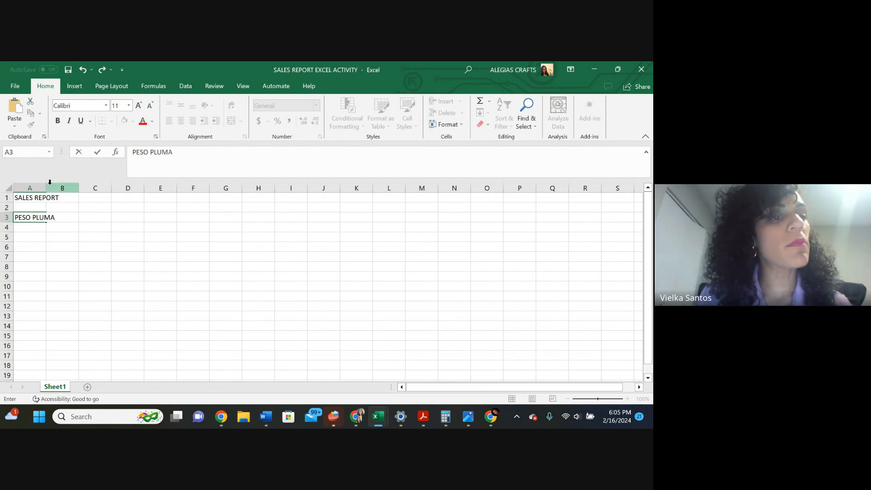
{"action": "left_click", "coordinate": [29, 188]}
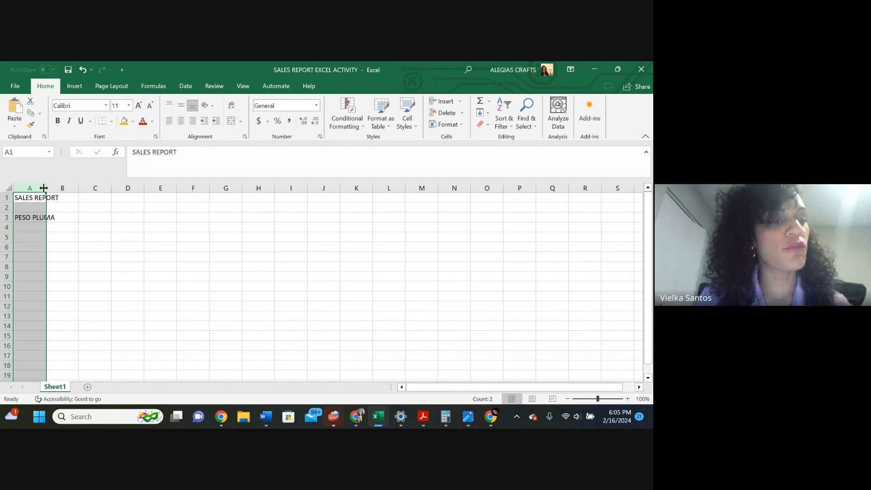
{"action": "left_click", "coordinate": [33, 217]}
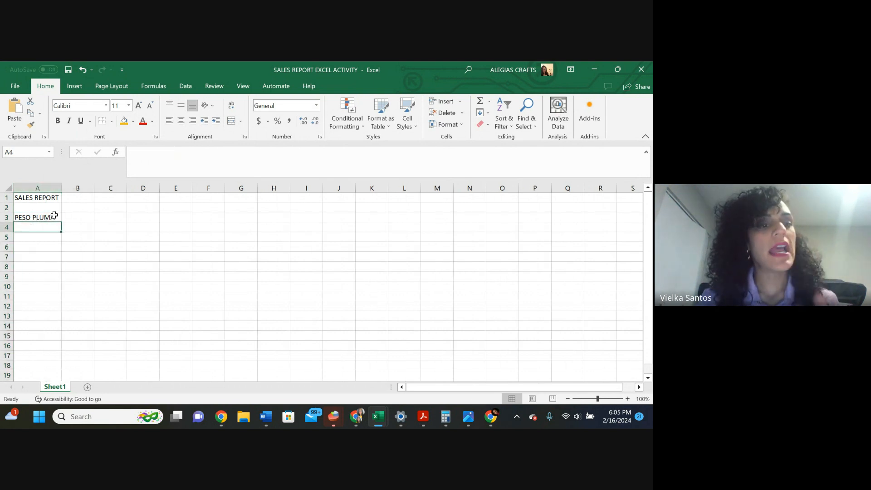
Extend the A1 title to 'SALES REPORT SIMULATION COMPANY LLC'
{"action": "double_click", "coordinate": [37, 197]}
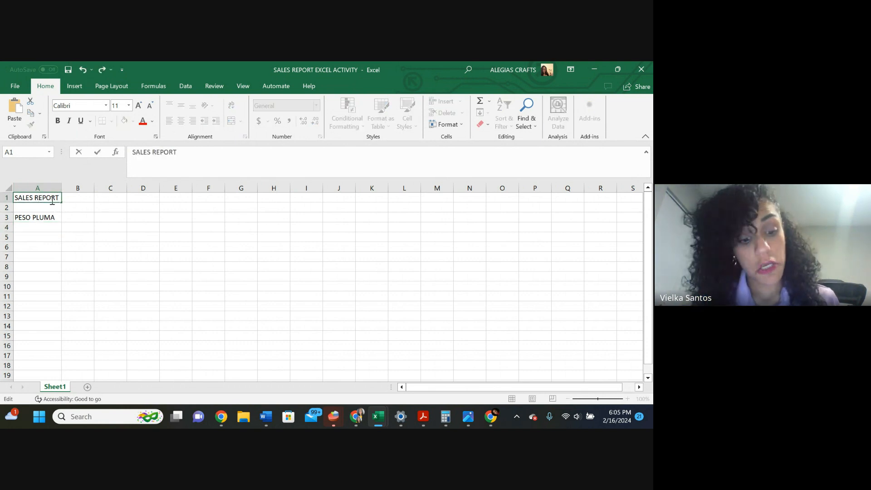
{"action": "type", "text": "SIMULA"}
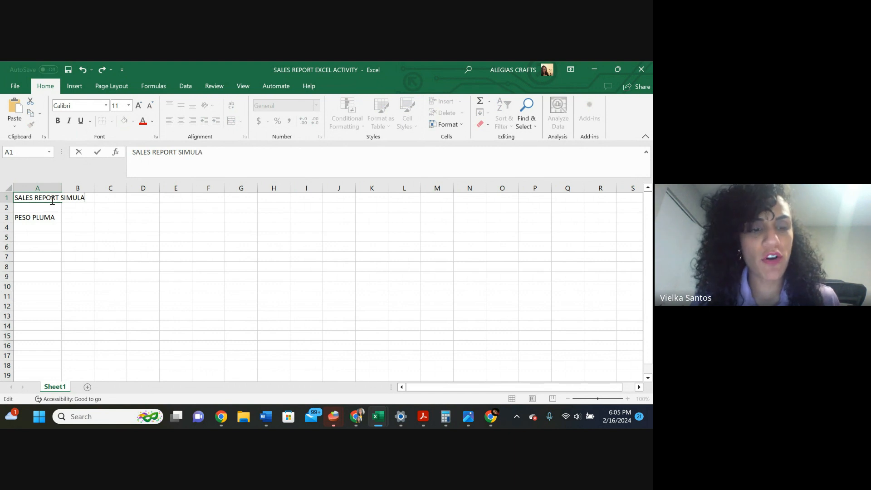
{"action": "type", "text": "TION COMPA"}
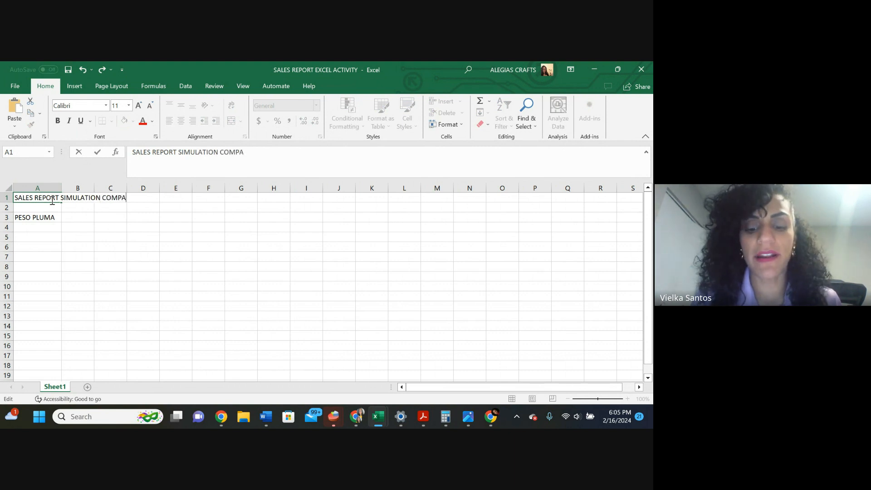
{"action": "type", "text": "NY"}
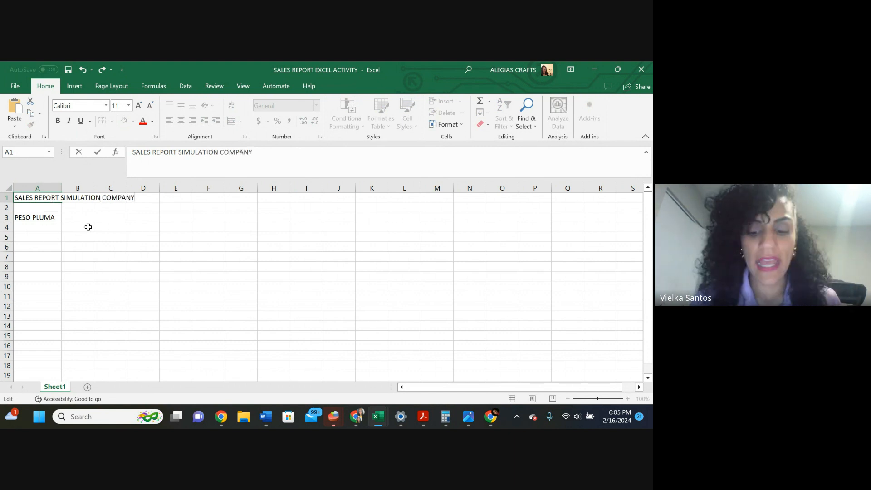
{"action": "type", "text": "LLC"}
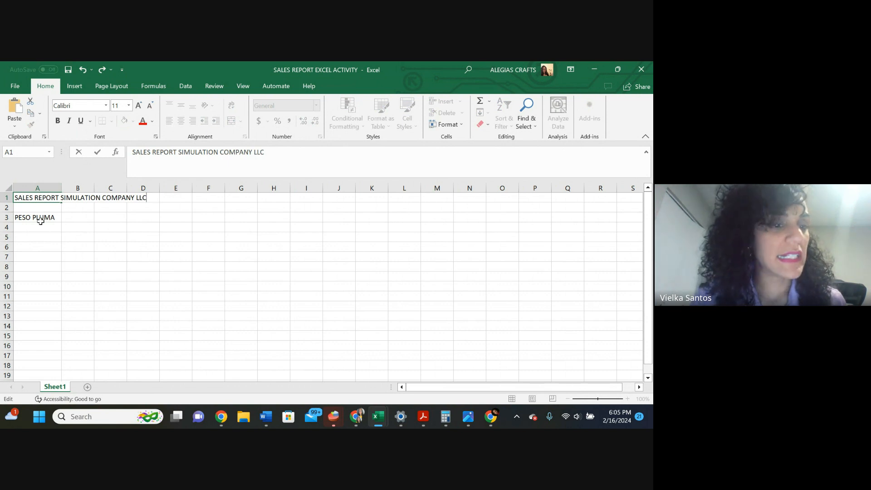
{"action": "left_click", "coordinate": [37, 227]}
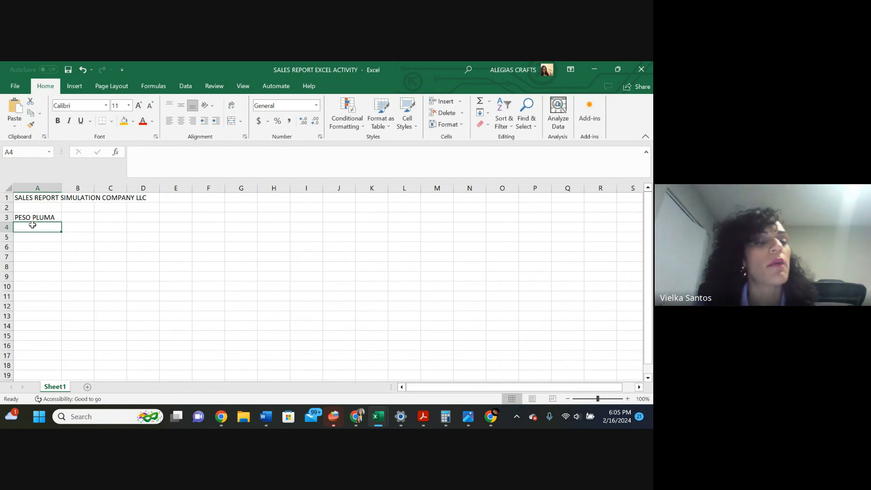
{"action": "type", "text": "VIELKA"}
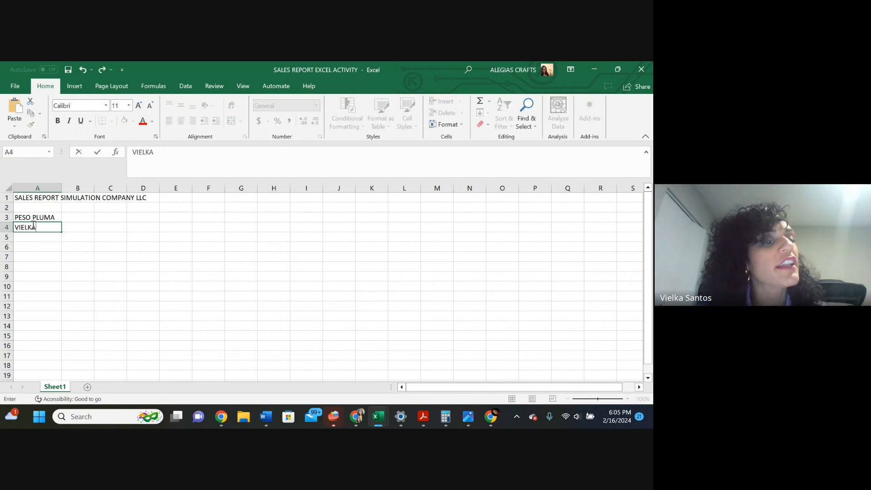
{"action": "type", "text": "SA"}
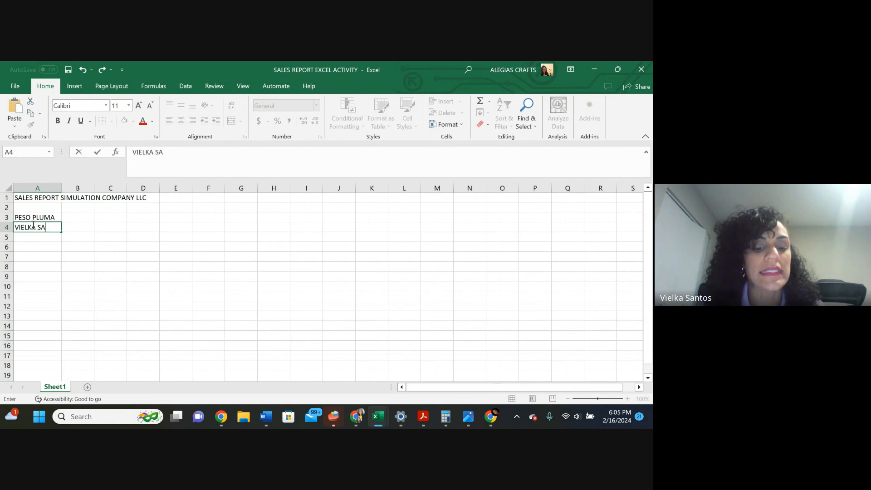
{"action": "type", "text": "NTOS"}
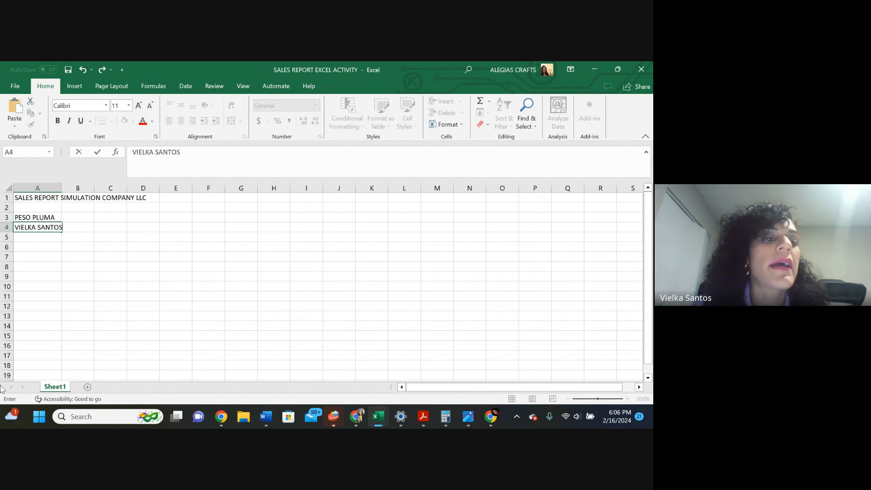
{"action": "key", "text": "enter"}
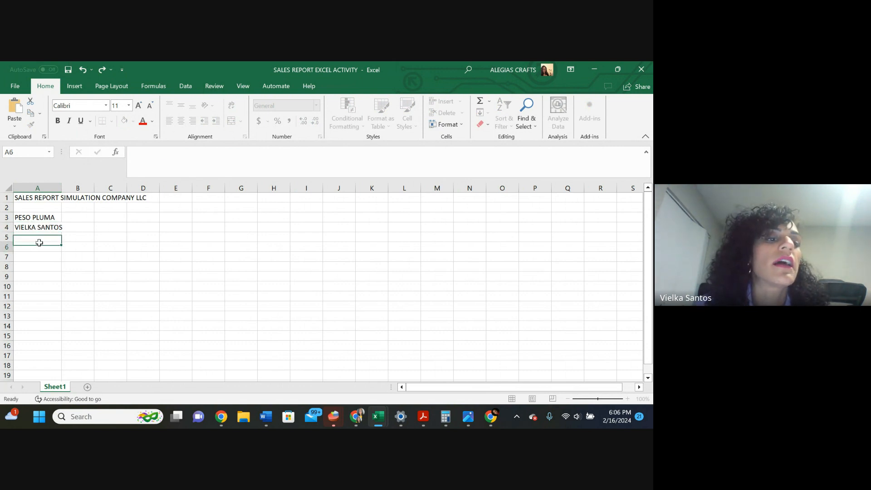
{"action": "type", "text": "M"}
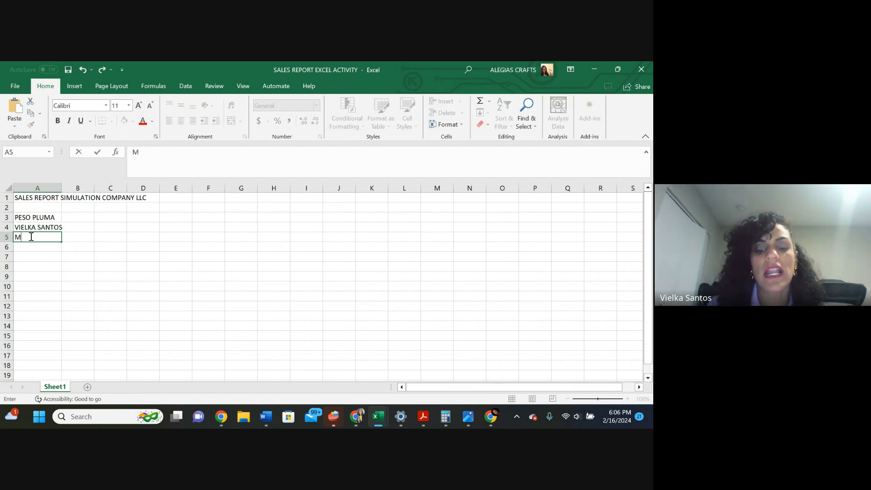
{"action": "type", "text": "ICHAEL"}
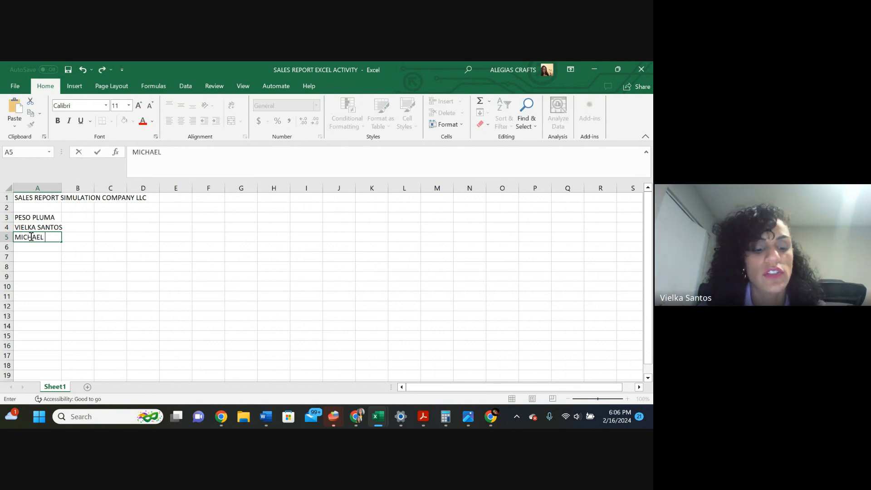
{"action": "type", "text": "JACKSON"}
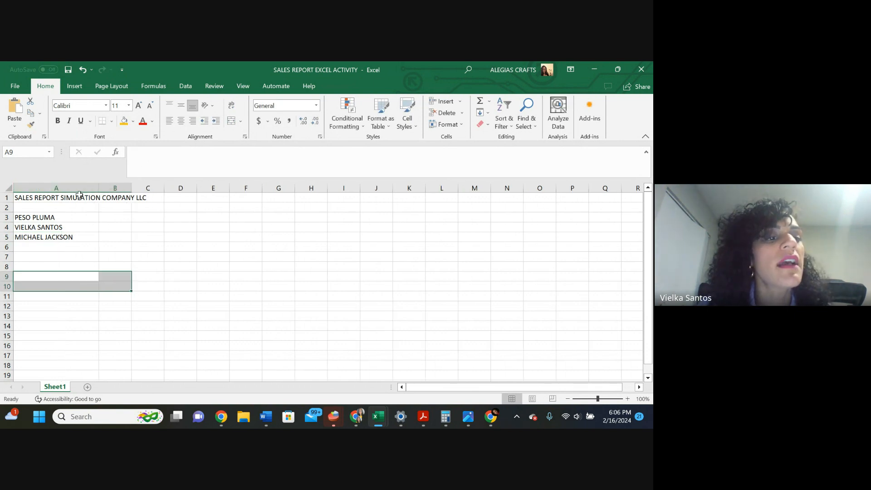
Add the 'MARCH' heading in B2 and the sales figure 2345 in B3
{"action": "left_click", "coordinate": [114, 207]}
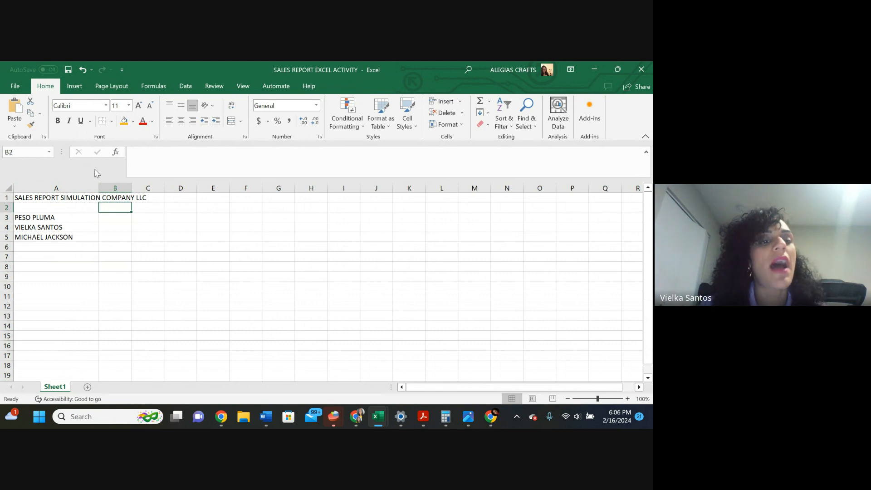
{"action": "type", "text": "MARCH"}
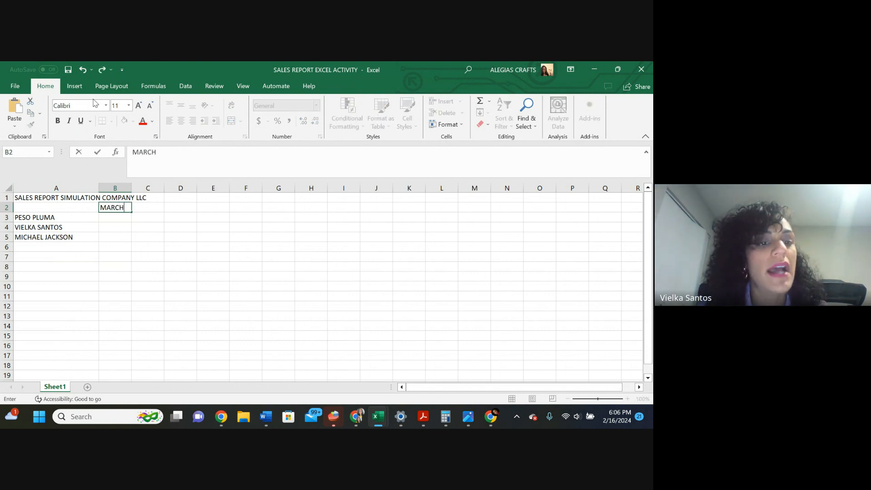
{"action": "key", "text": "enter"}
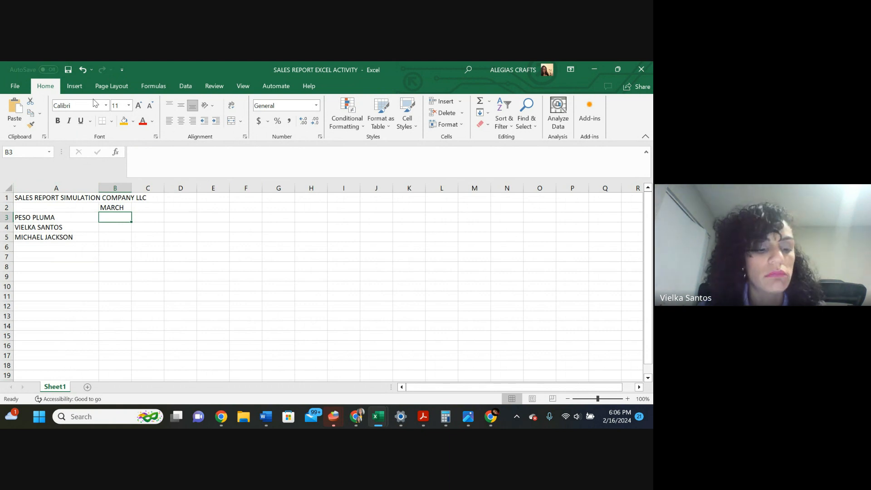
{"action": "type", "text": "2345"}
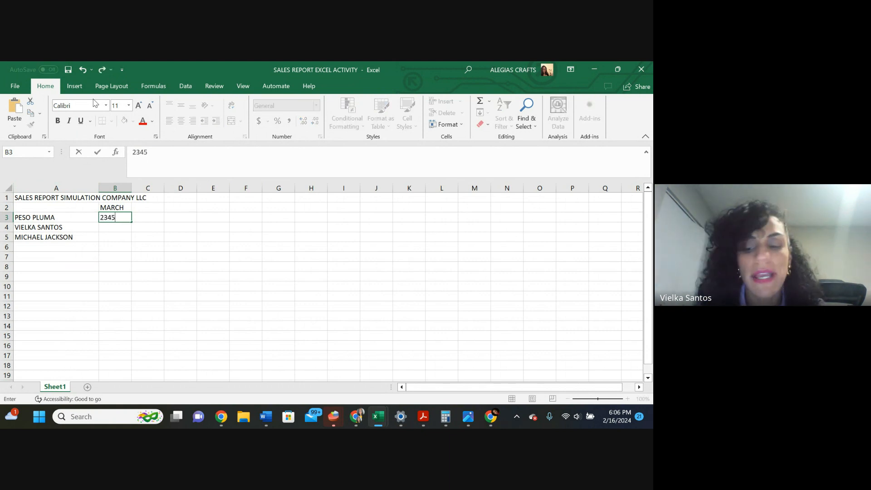